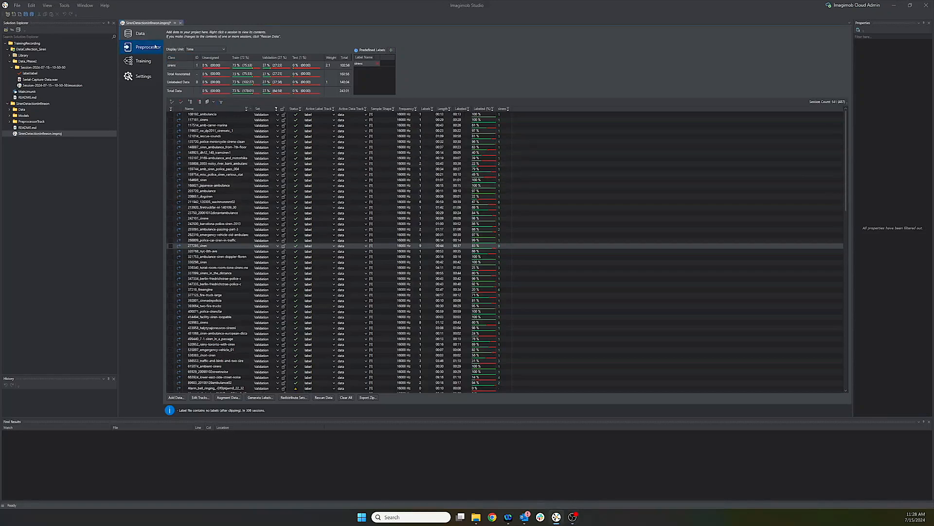
Show the preprocessor pipeline and open the Add New Layer dialog.
{"action": "left_click", "coordinate": [143, 47]}
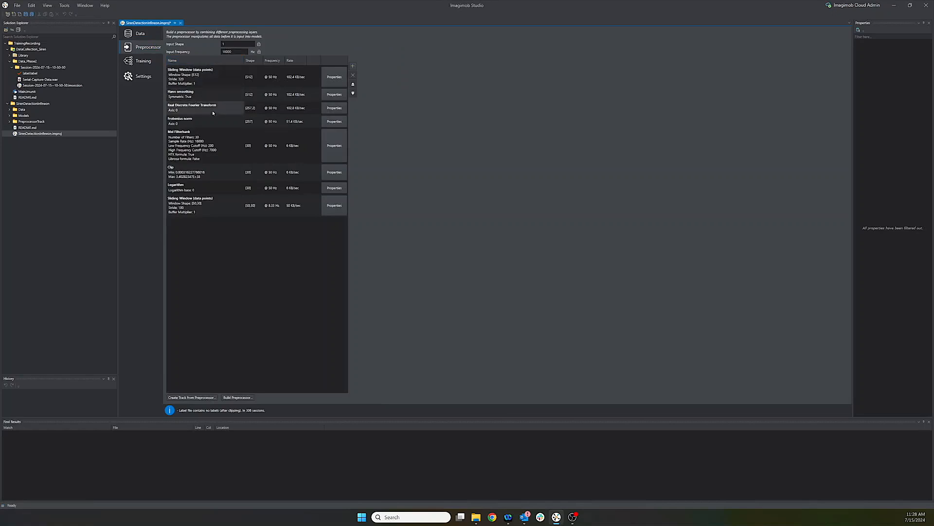
{"action": "mouse_move", "coordinate": [195, 218]}
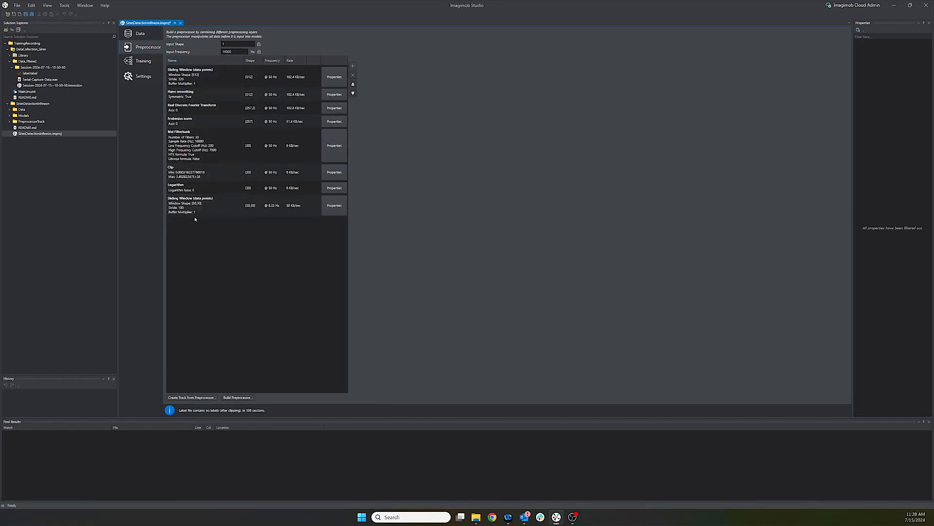
{"action": "mouse_move", "coordinate": [211, 217]}
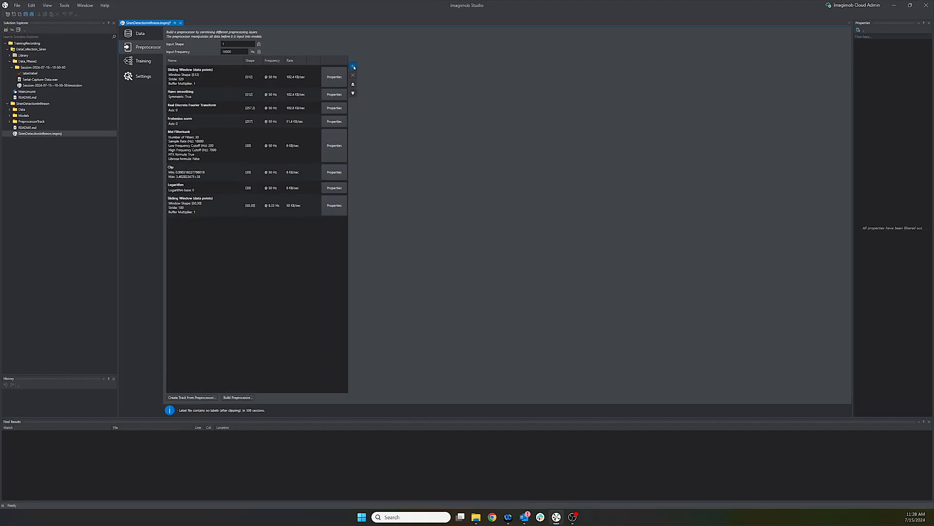
{"action": "left_click", "coordinate": [352, 66]}
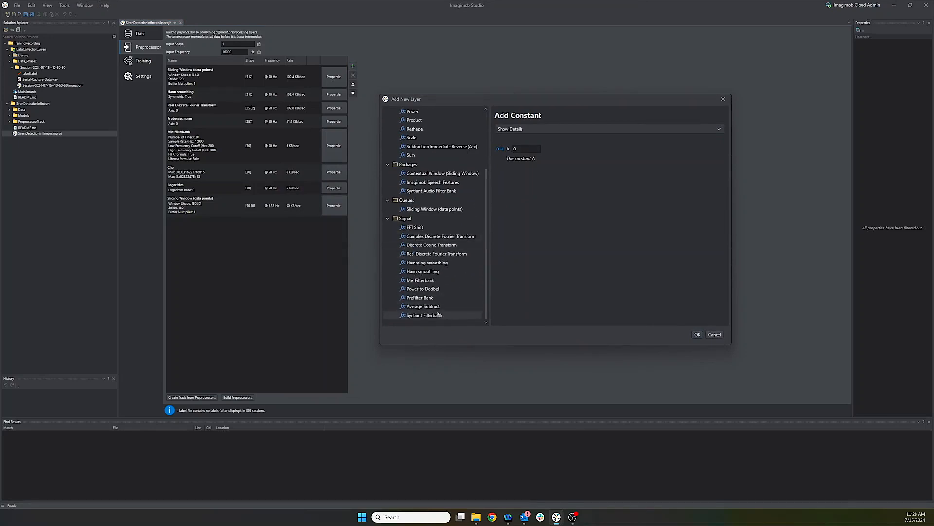
Browse the Hamming smoothing details and the Complex and Real Fourier Transform layers.
{"action": "left_click", "coordinate": [426, 263]}
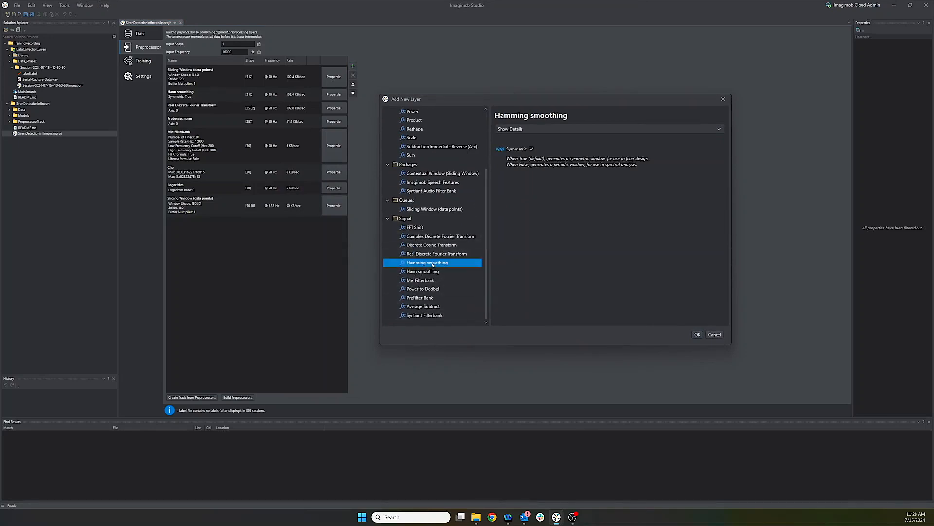
{"action": "mouse_move", "coordinate": [509, 129]}
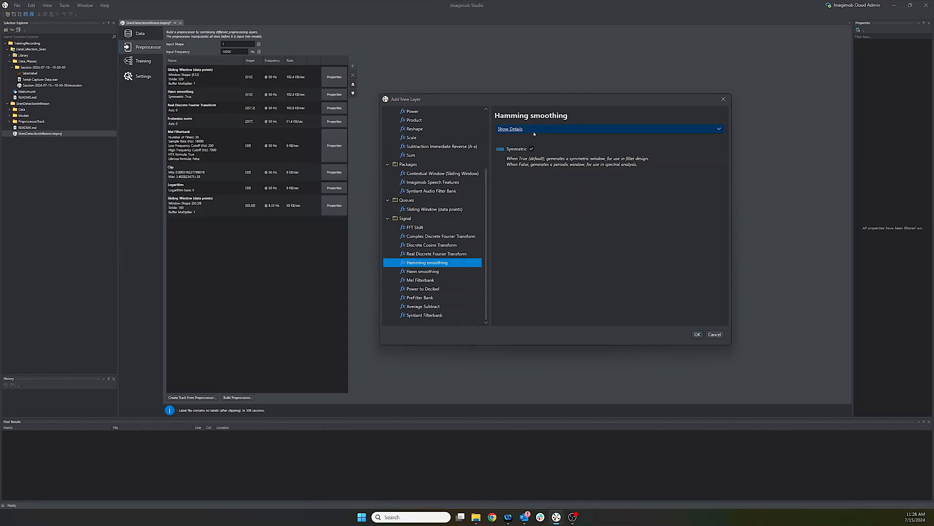
{"action": "left_click", "coordinate": [510, 129]}
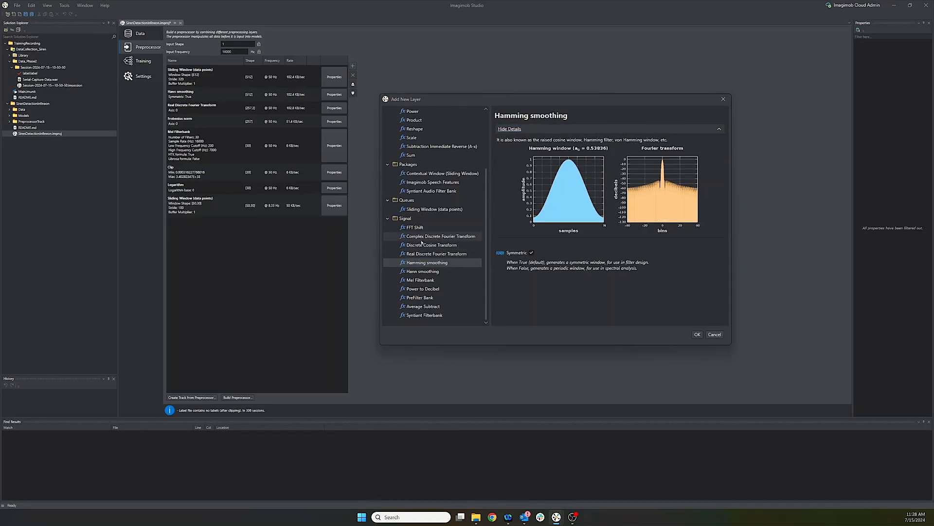
{"action": "left_click", "coordinate": [436, 236]}
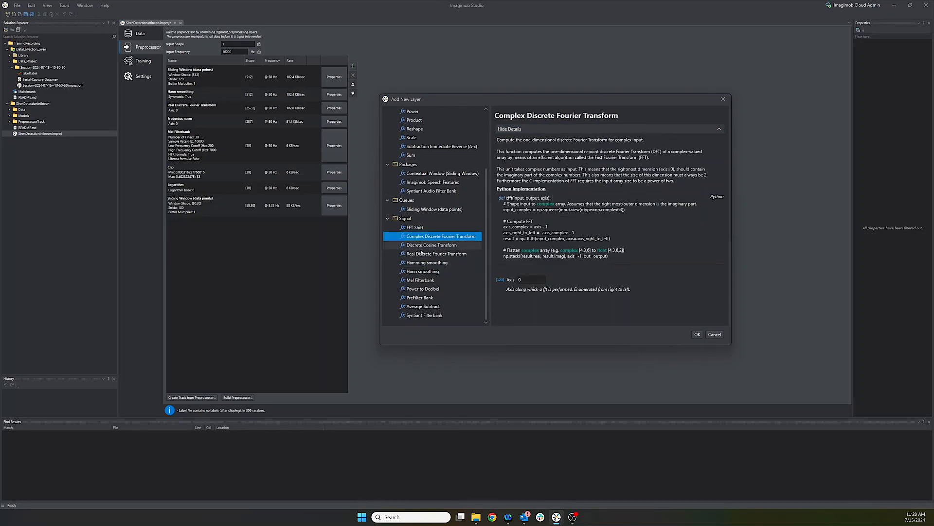
{"action": "left_click", "coordinate": [430, 253]}
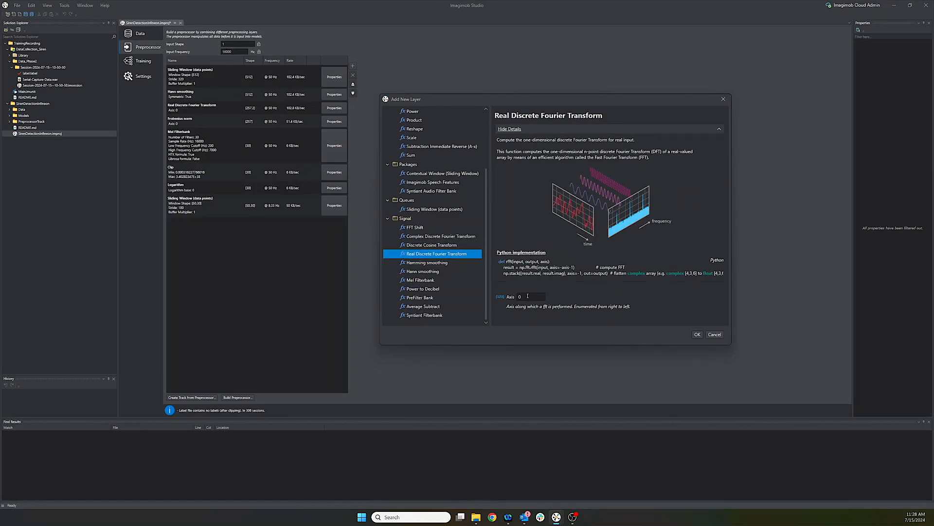
{"action": "mouse_move", "coordinate": [574, 304]}
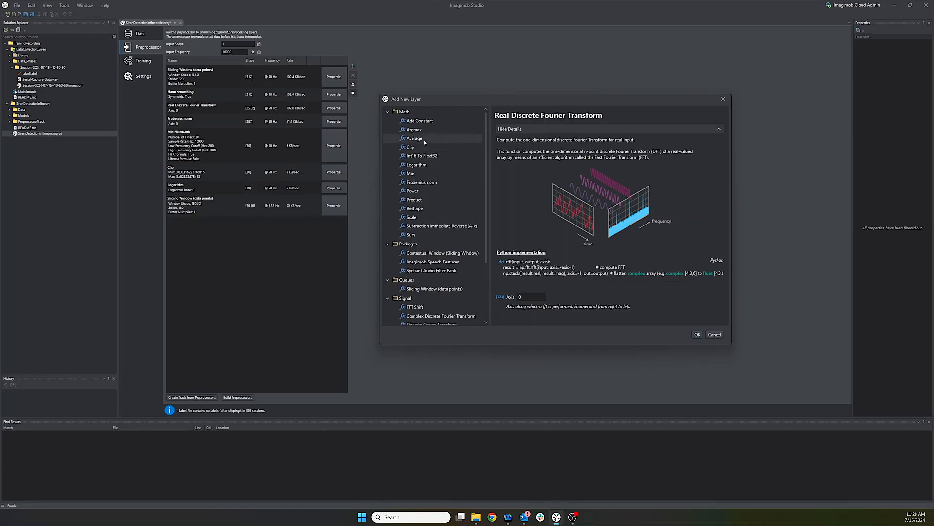
Browse the Average and Sliding Window layers, then cancel without adding a layer.
{"action": "left_click", "coordinate": [414, 138]}
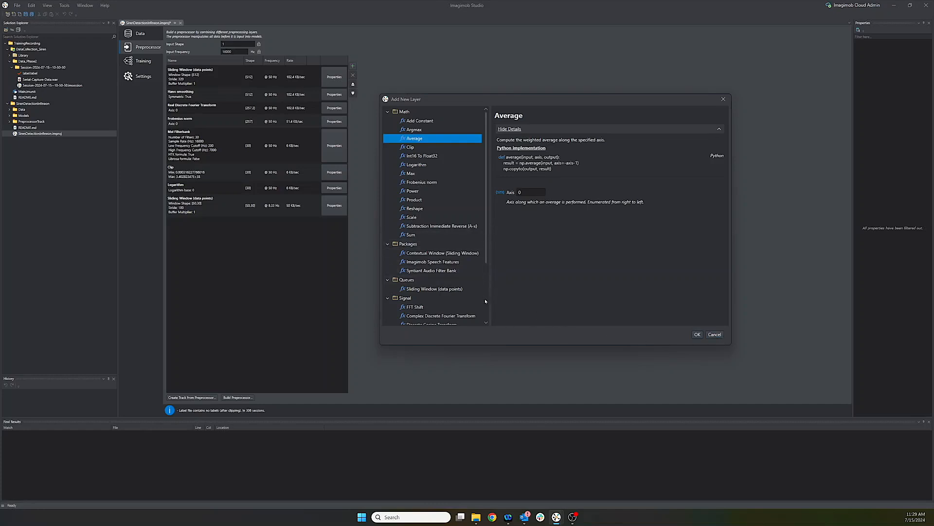
{"action": "left_click", "coordinate": [433, 288]}
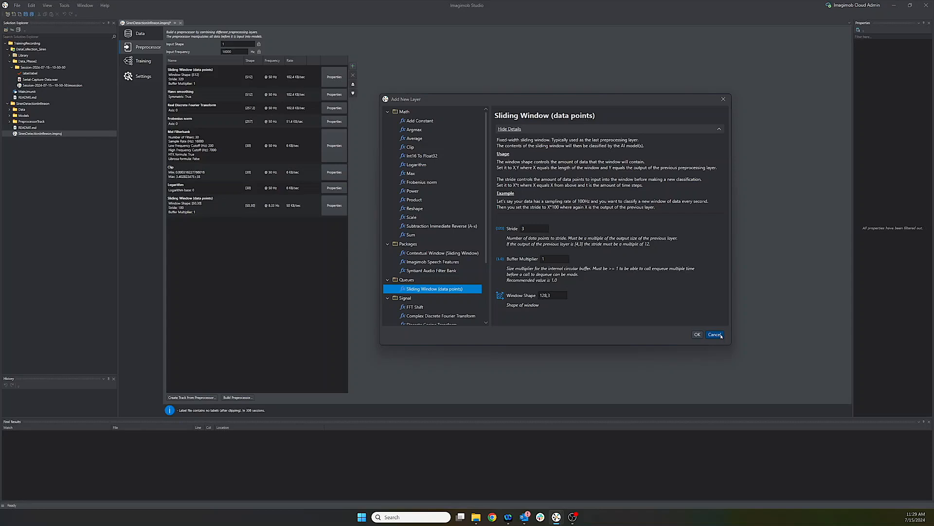
{"action": "left_click", "coordinate": [714, 334]}
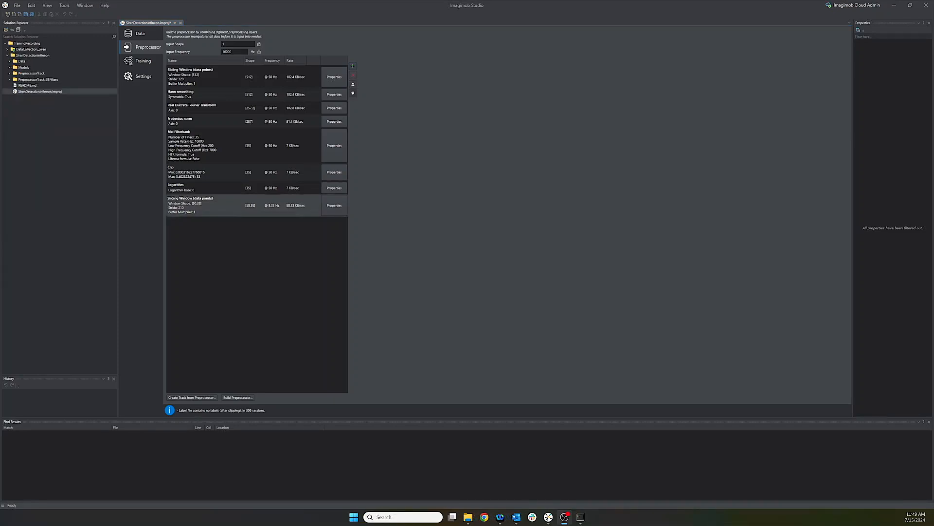
{"action": "mouse_move", "coordinate": [226, 342]}
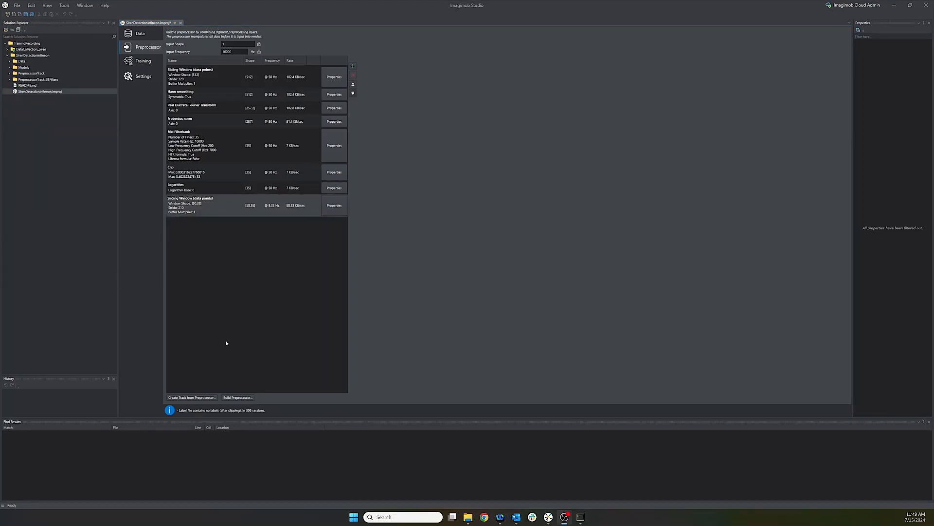
{"action": "mouse_move", "coordinate": [152, 90]}
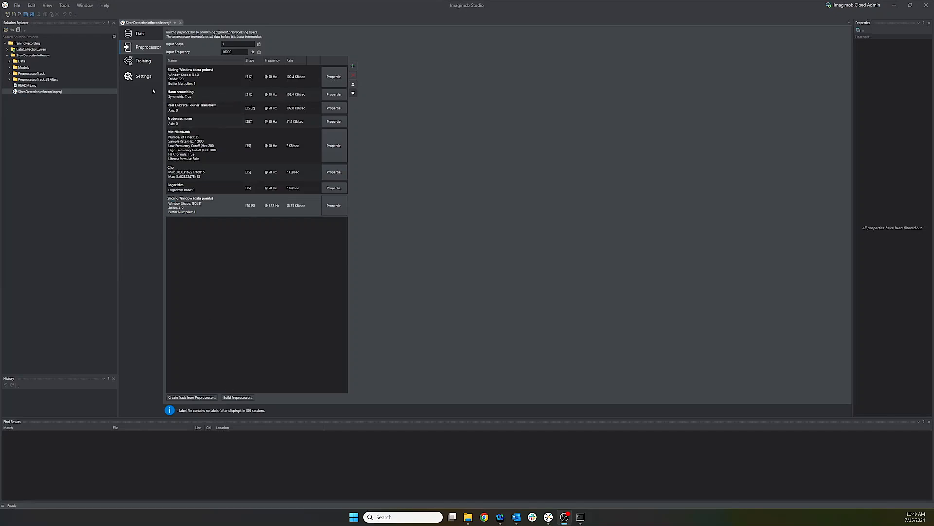
Show the project Settings page and select the siren project's root folder.
{"action": "left_click", "coordinate": [143, 76]}
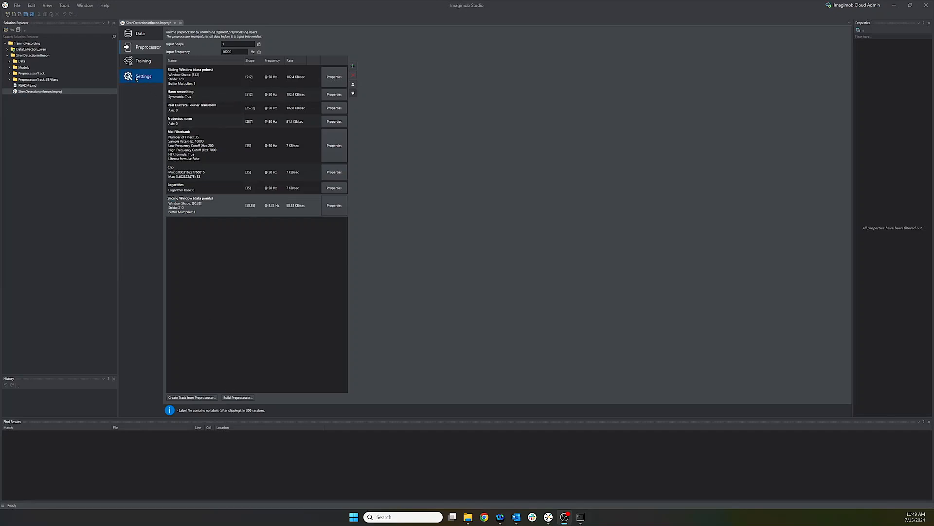
{"action": "mouse_move", "coordinate": [143, 80]}
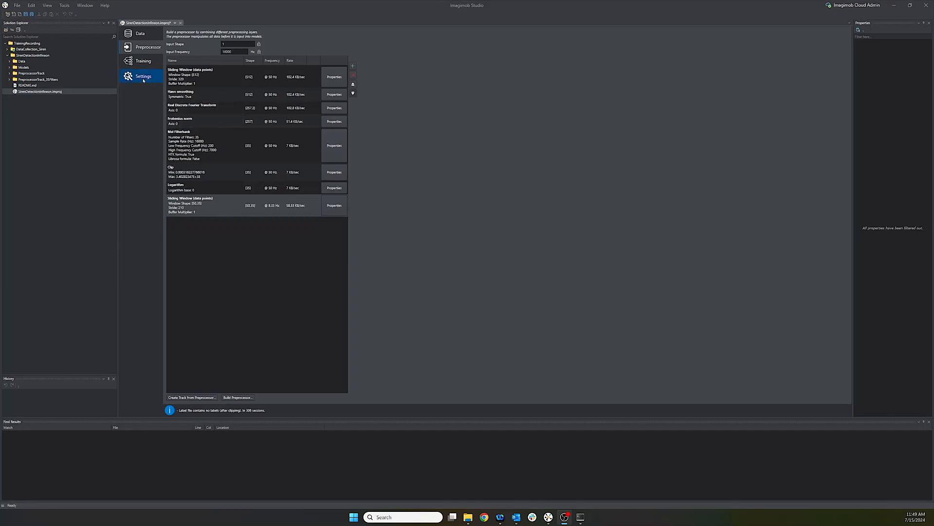
{"action": "left_click", "coordinate": [143, 76]}
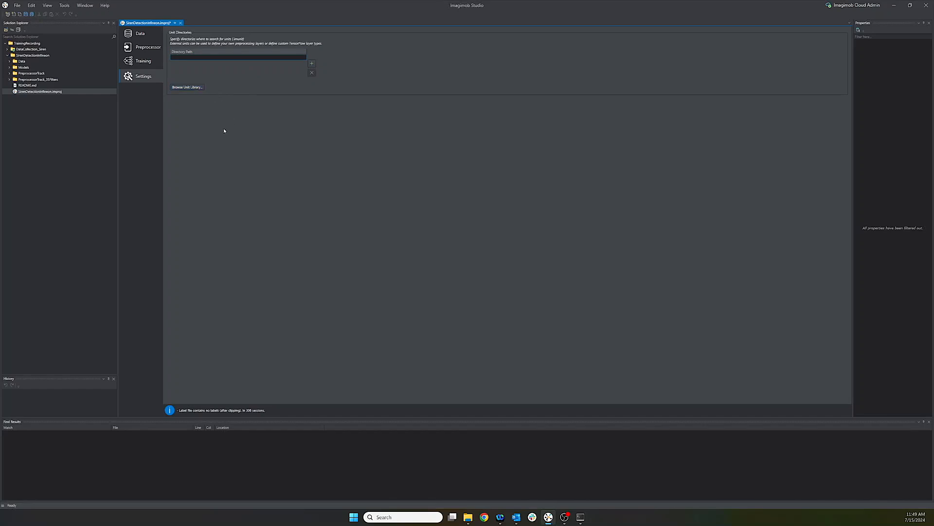
{"action": "left_click", "coordinate": [33, 55]}
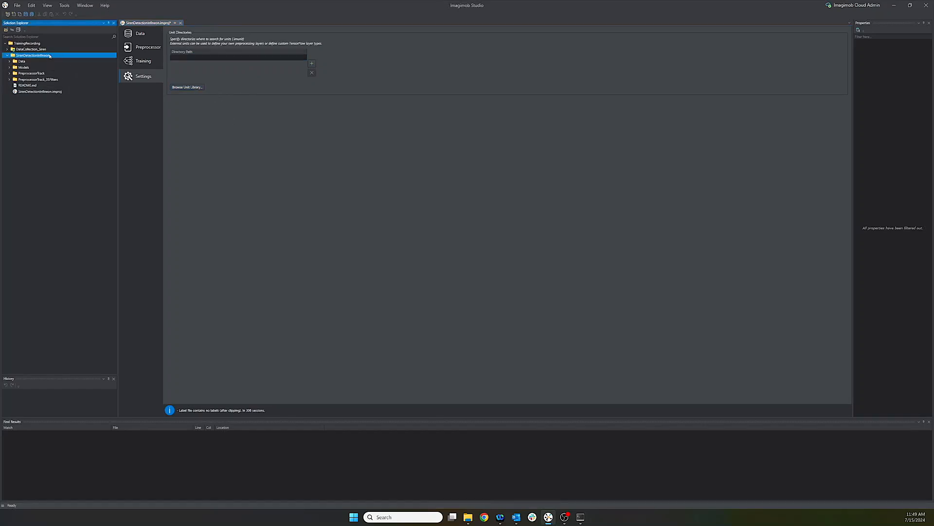
Create a new folder named CustomUnits in the project folder.
{"action": "right_click", "coordinate": [33, 55]}
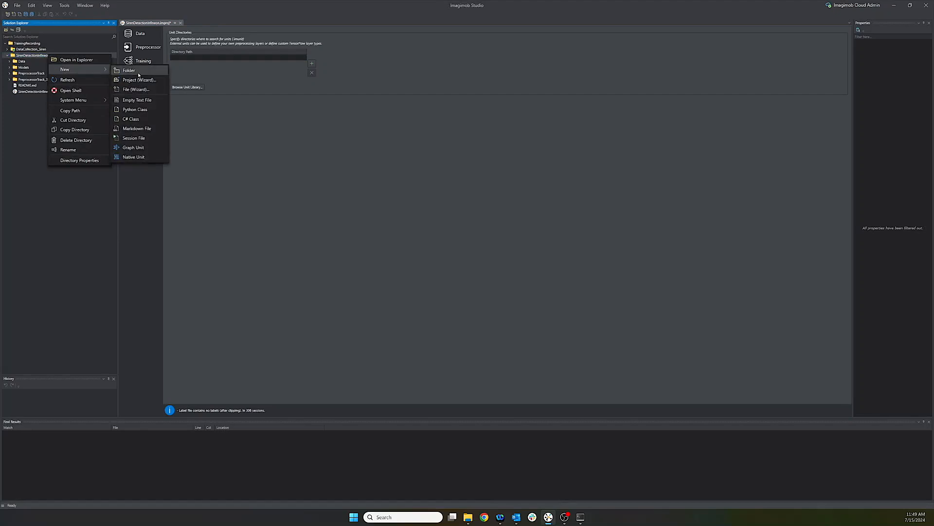
{"action": "left_click", "coordinate": [128, 70]}
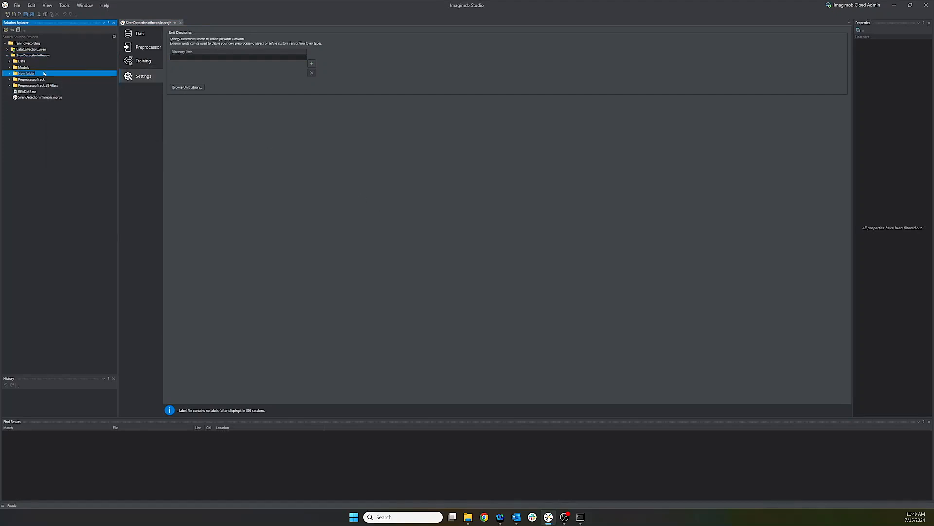
{"action": "type", "text": "CustomUnits"}
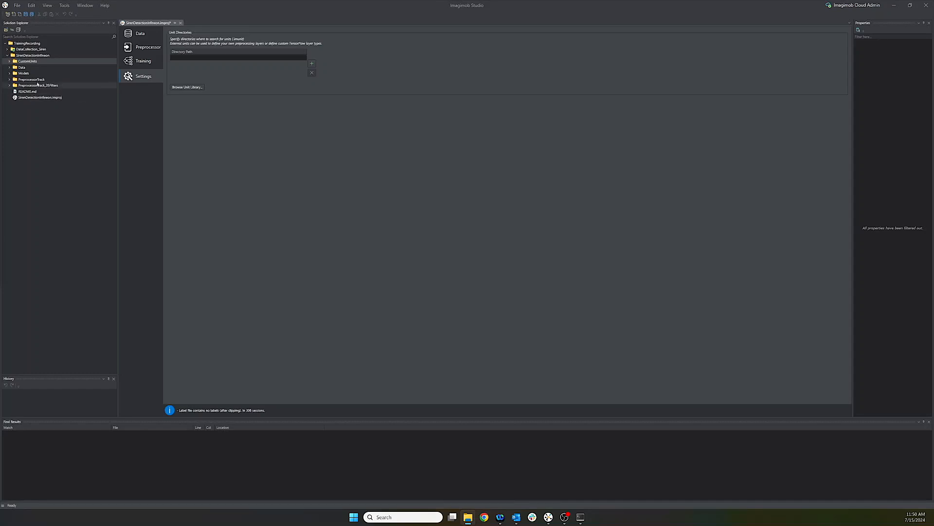
Expand Resolution Rescaling, view resolution_rescaling.imunit and .h, then return to Settings.
{"action": "left_click", "coordinate": [27, 61]}
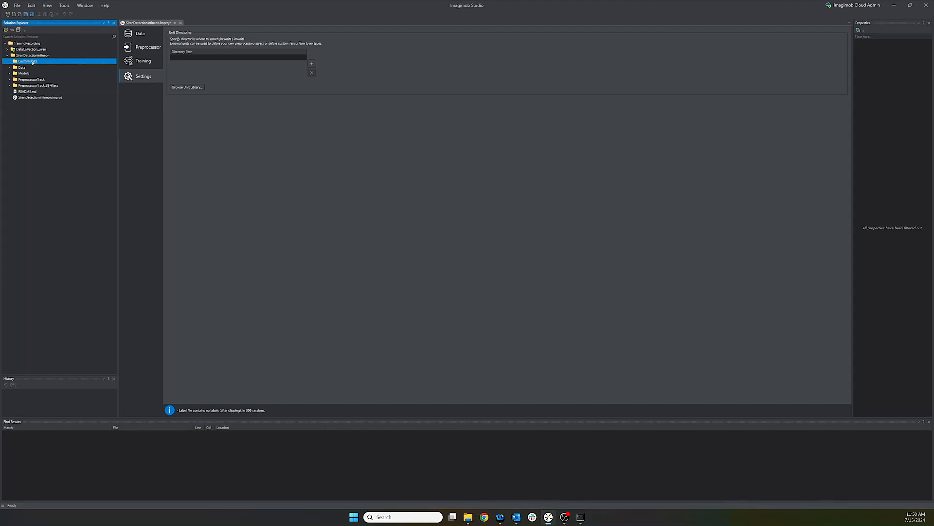
{"action": "right_click", "coordinate": [26, 60]}
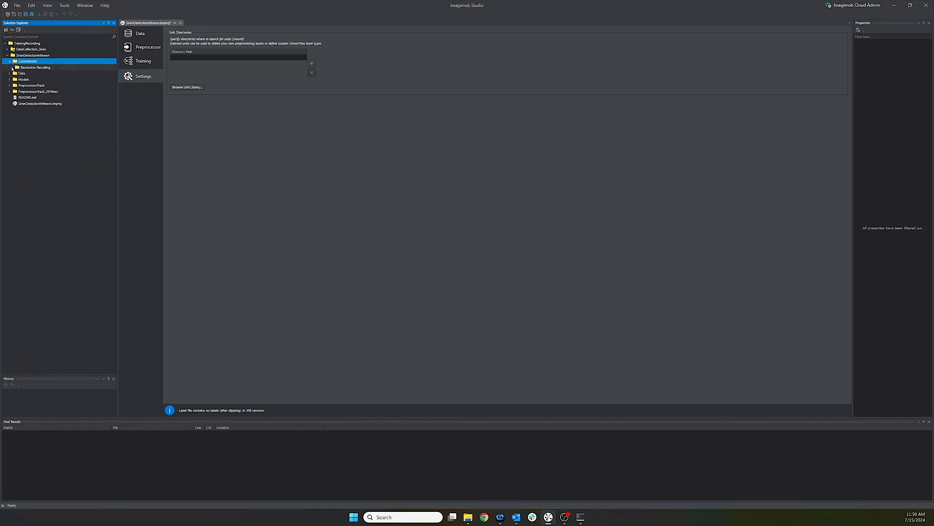
{"action": "left_click", "coordinate": [10, 67]}
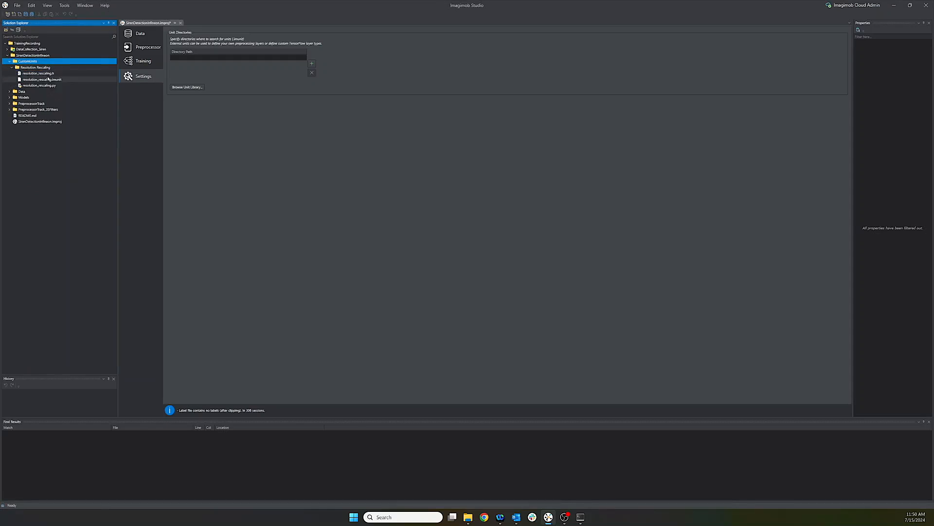
{"action": "left_click", "coordinate": [42, 80]}
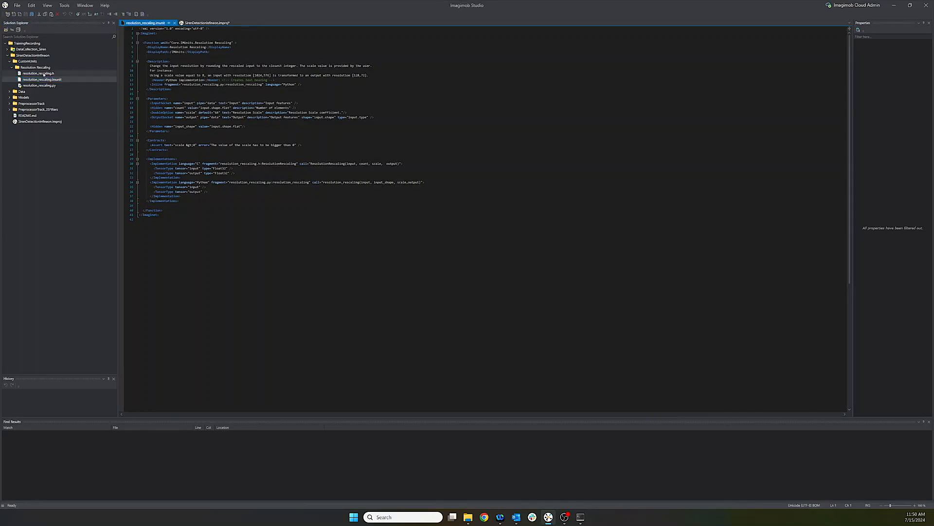
{"action": "left_click", "coordinate": [38, 72]}
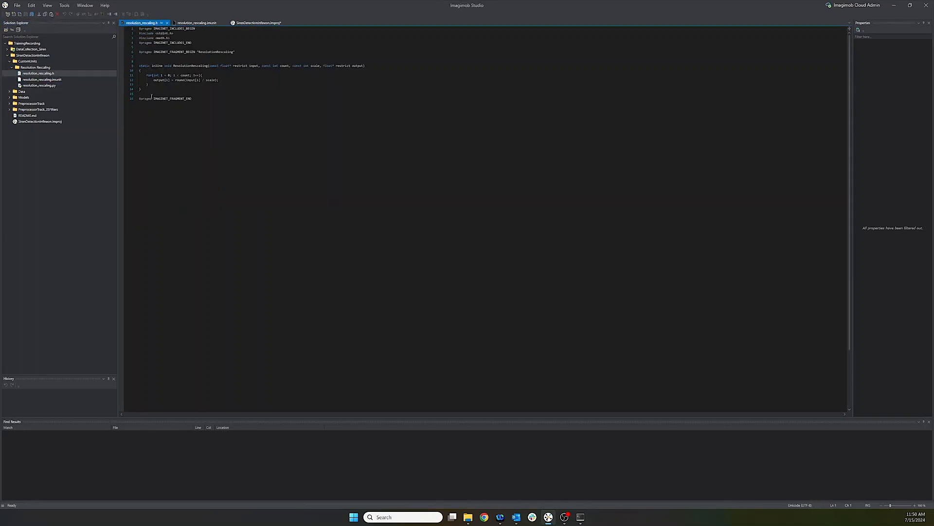
{"action": "left_click", "coordinate": [39, 85]}
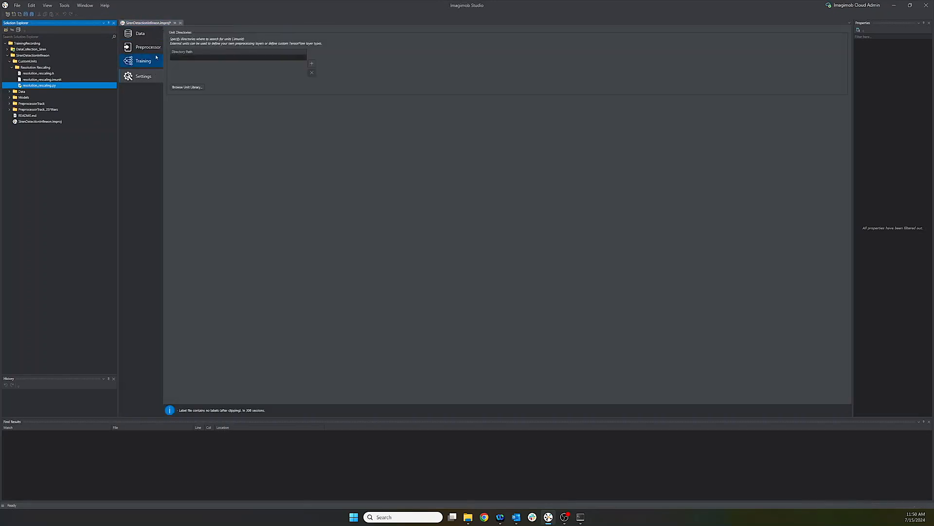
Add the CustomUnits folder to the project's Unit Directories.
{"action": "left_click", "coordinate": [148, 47]}
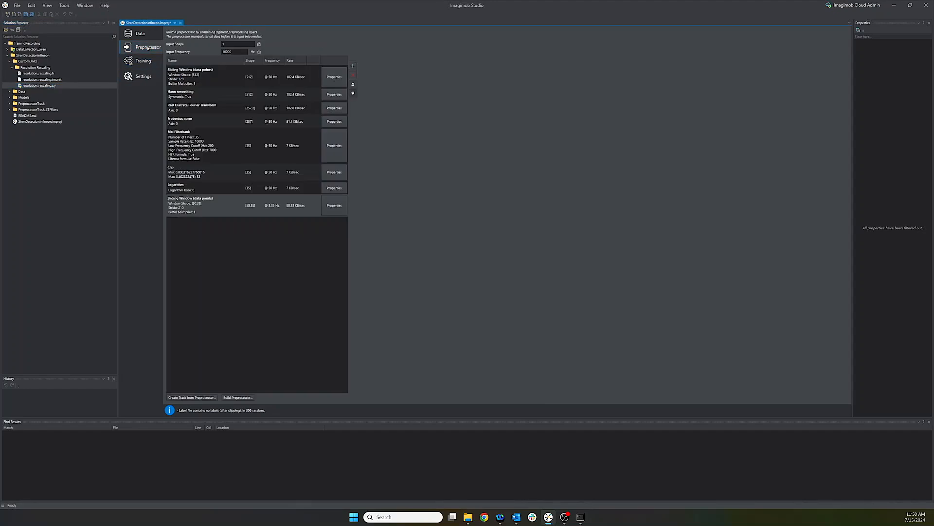
{"action": "left_click", "coordinate": [143, 76]}
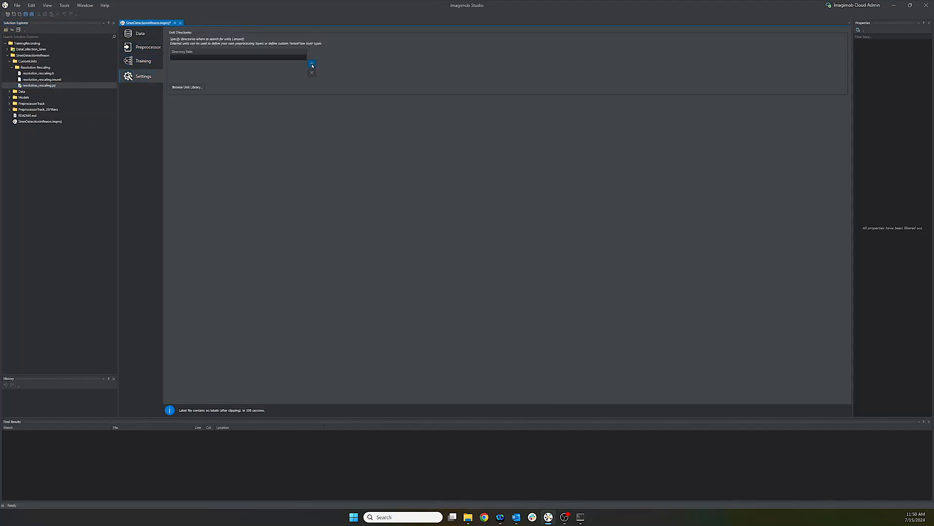
{"action": "left_click", "coordinate": [311, 64]}
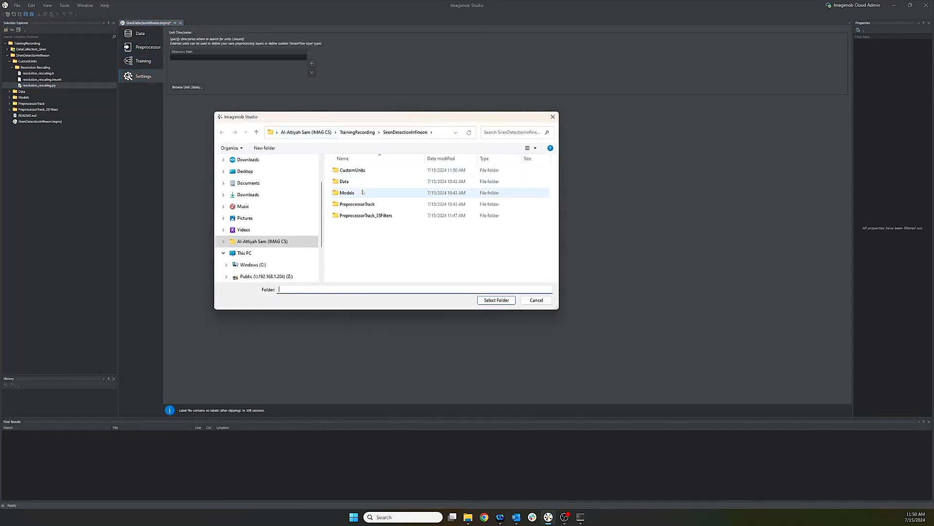
{"action": "left_click", "coordinate": [351, 170]}
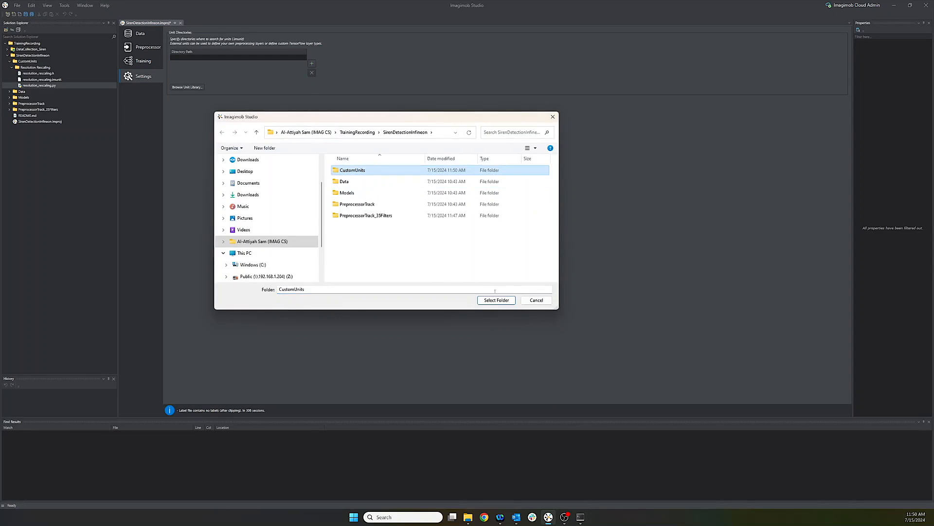
{"action": "left_click", "coordinate": [496, 300]}
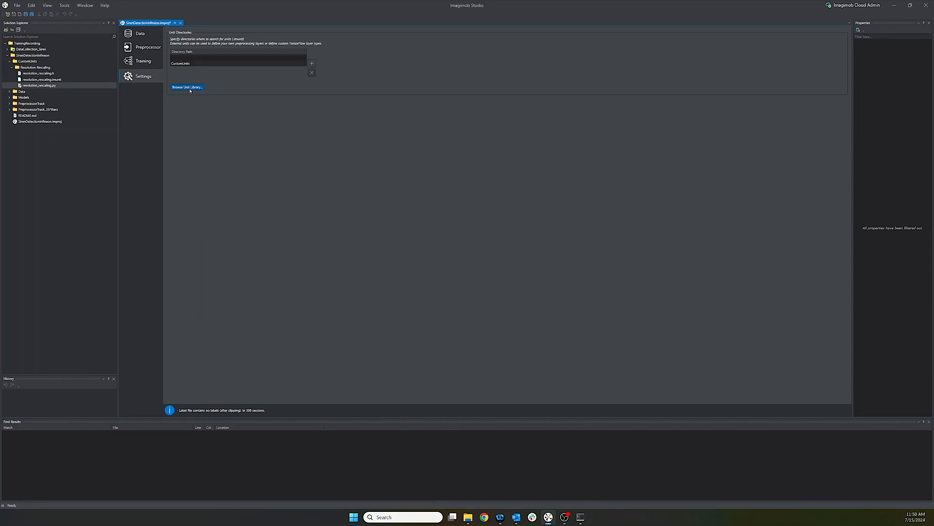
{"action": "left_click", "coordinate": [187, 87]}
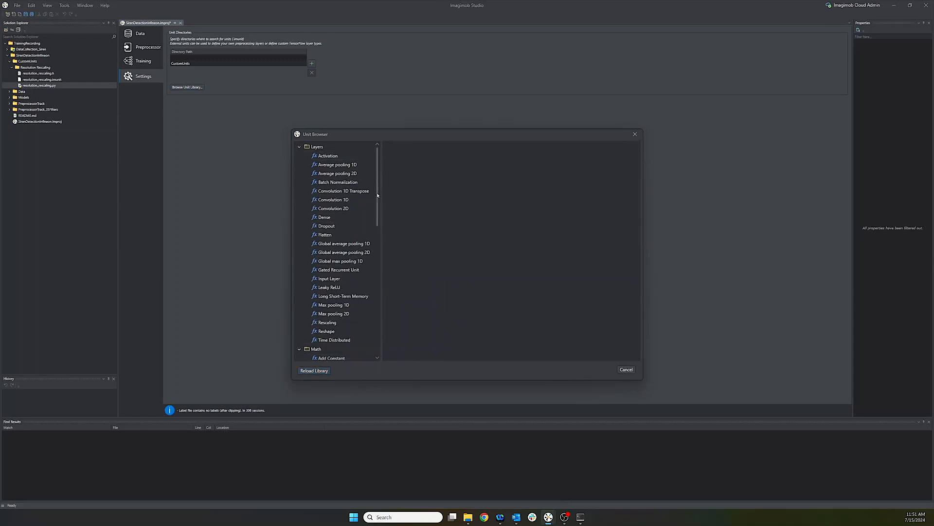
{"action": "scroll", "scroll_direction": "down", "scroll_amount": 3}
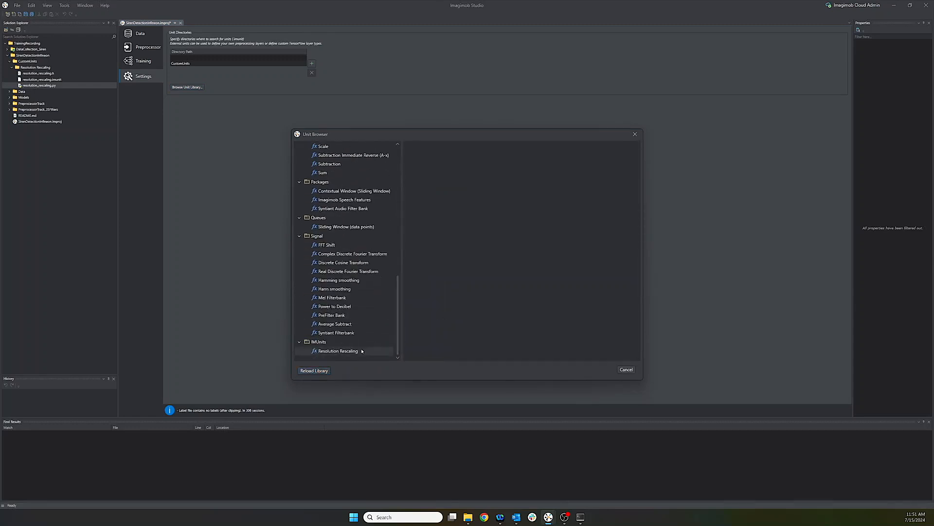
{"action": "left_click", "coordinate": [338, 351]}
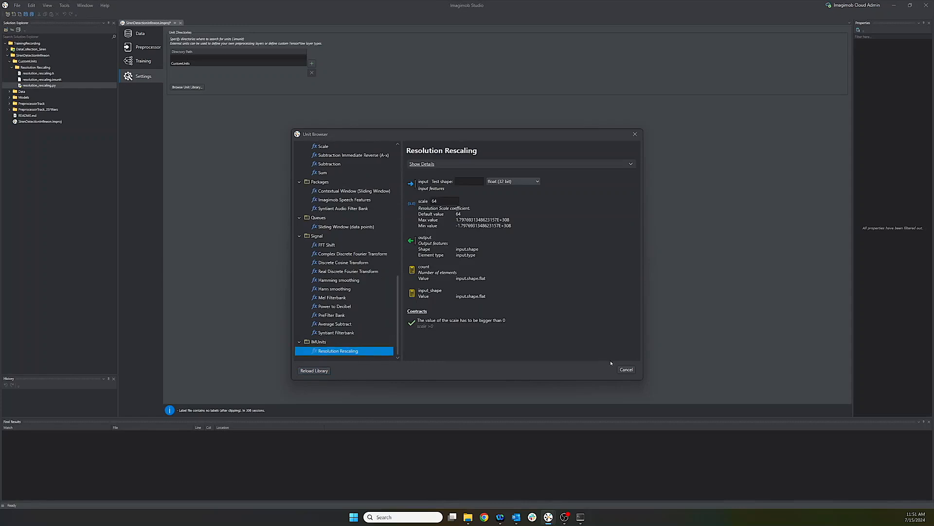
{"action": "left_click", "coordinate": [421, 164]}
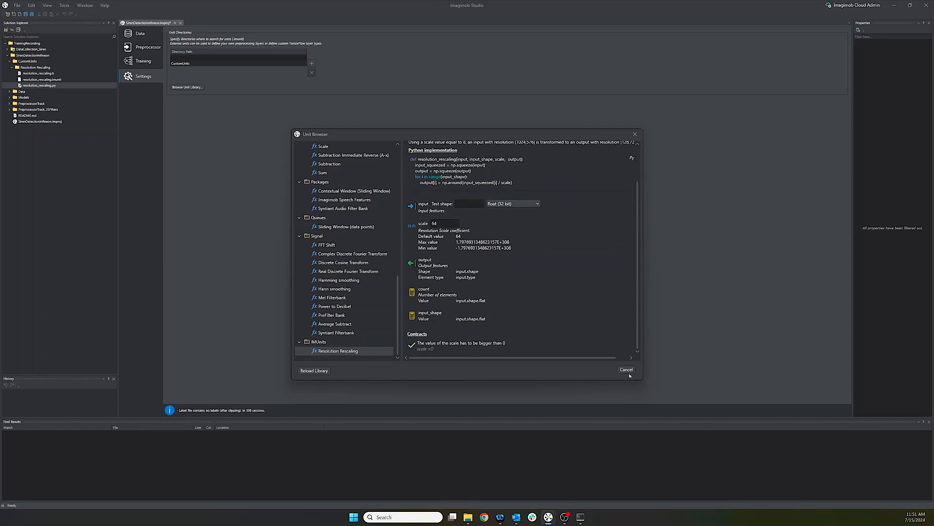
{"action": "left_click", "coordinate": [626, 369]}
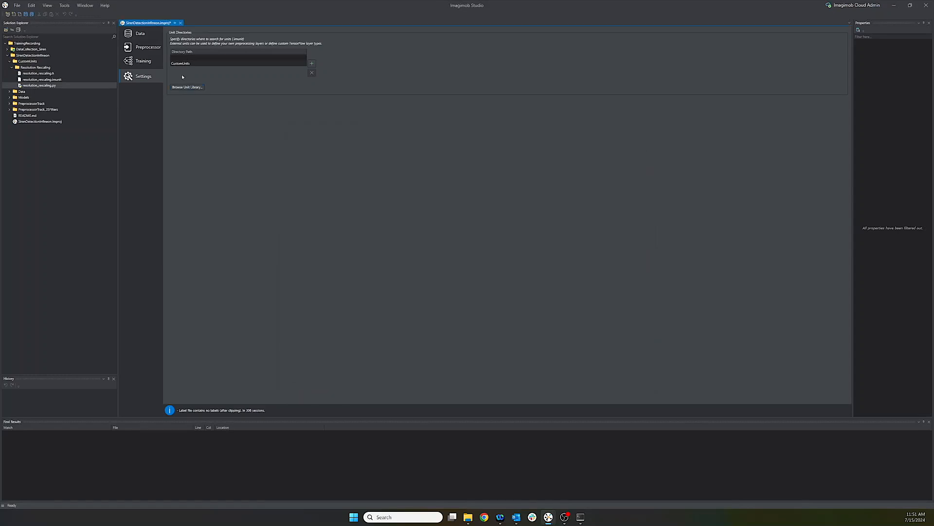
Confirm Resolution Rescaling (scale 64) appears under IMUnits in Add New Layer, then cancel.
{"action": "left_click", "coordinate": [148, 47]}
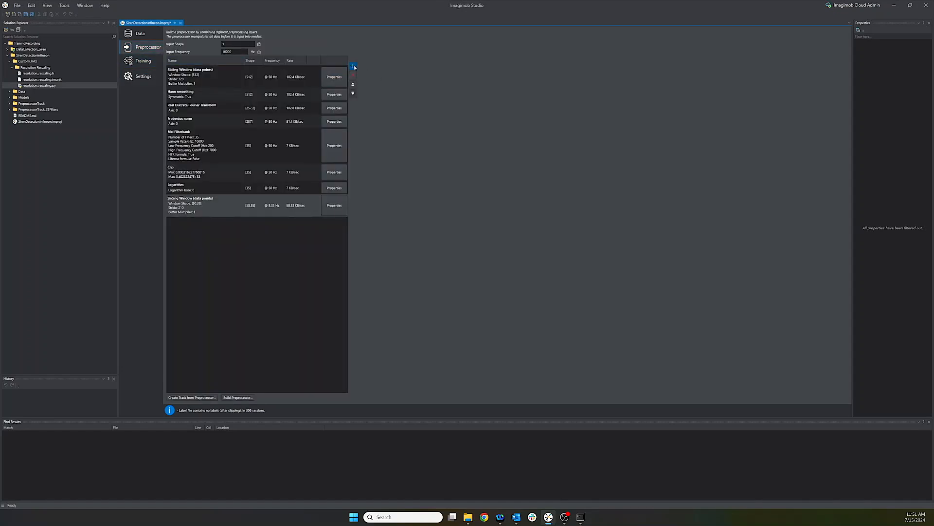
{"action": "left_click", "coordinate": [353, 66]}
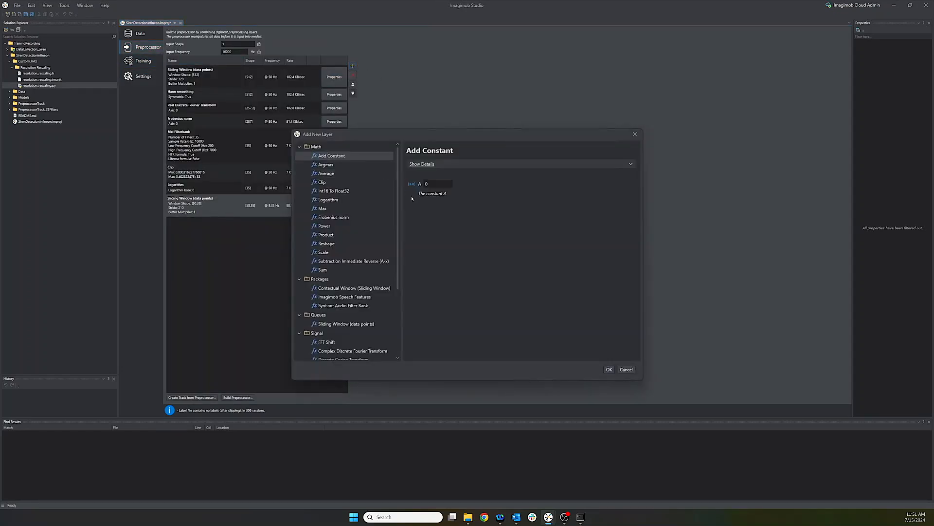
{"action": "scroll", "scroll_direction": "down", "scroll_amount": 3}
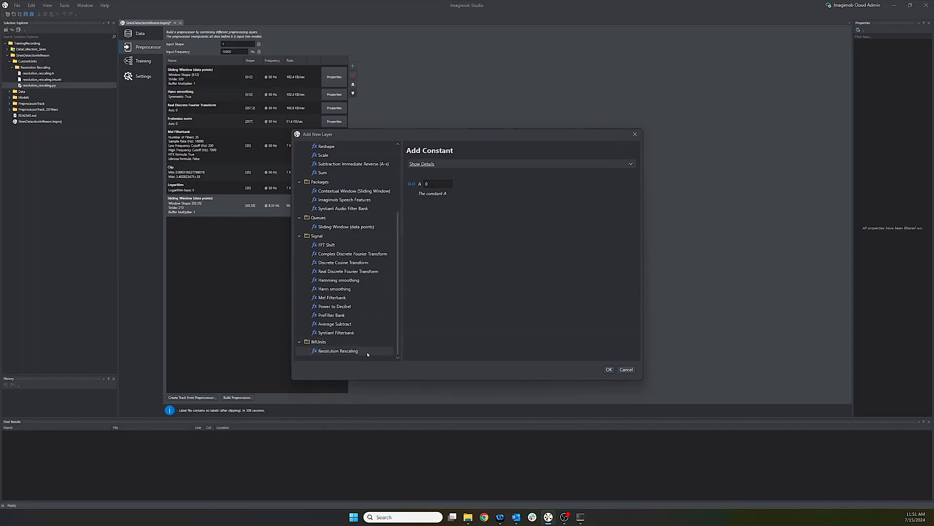
{"action": "left_click", "coordinate": [339, 351]}
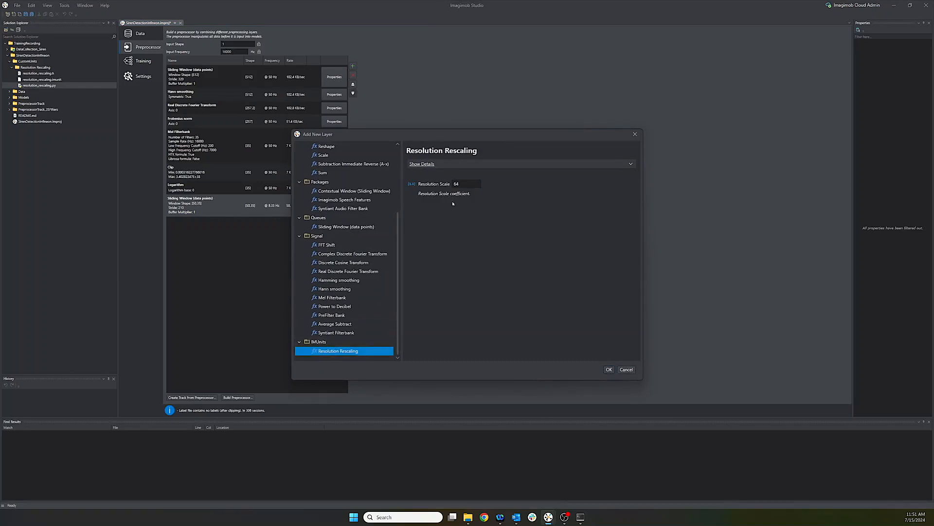
{"action": "mouse_move", "coordinate": [544, 239]}
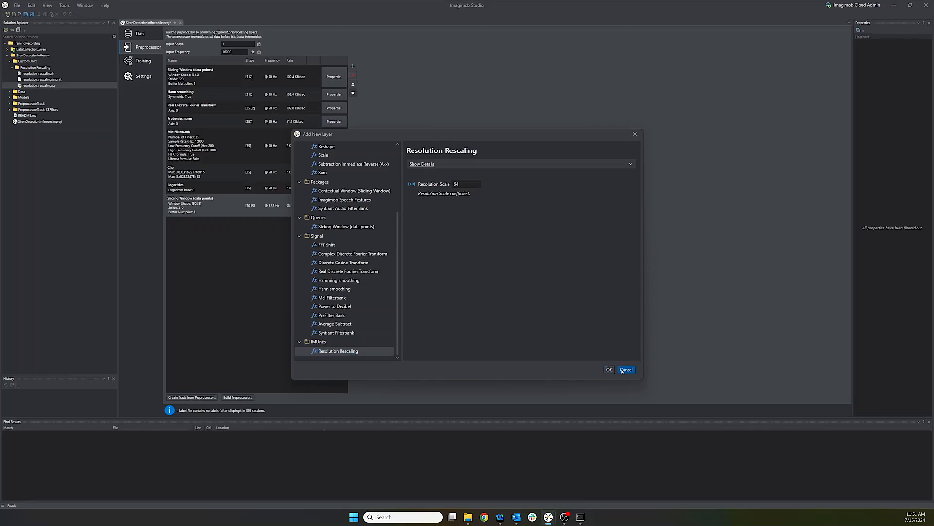
{"action": "left_click", "coordinate": [626, 369]}
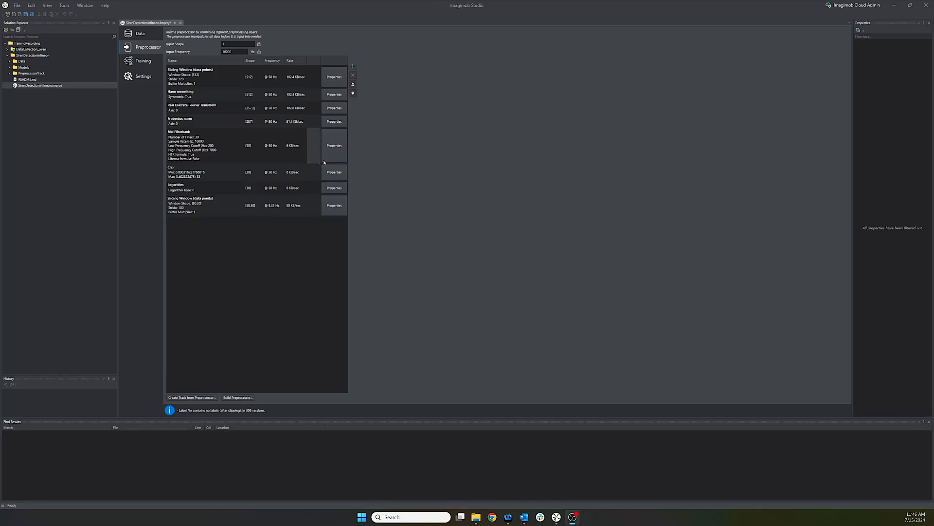
Change the Mel Filterbank's Number of Filters from 30 to 35.
{"action": "left_click", "coordinate": [334, 205]}
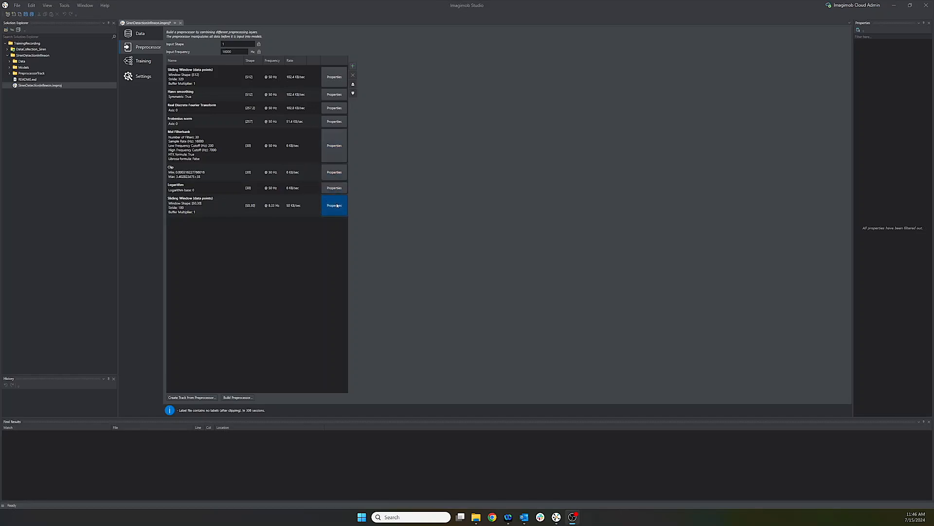
{"action": "left_click", "coordinate": [334, 188]}
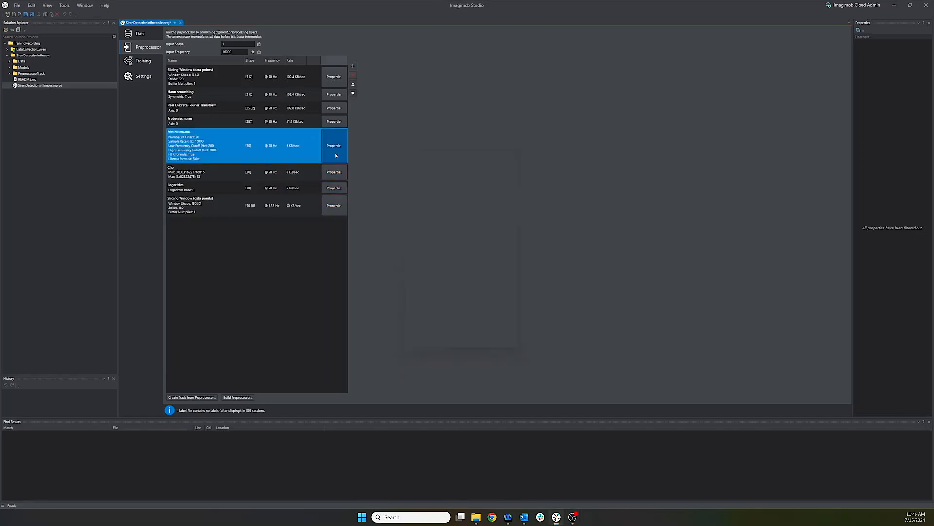
{"action": "left_click", "coordinate": [334, 145]}
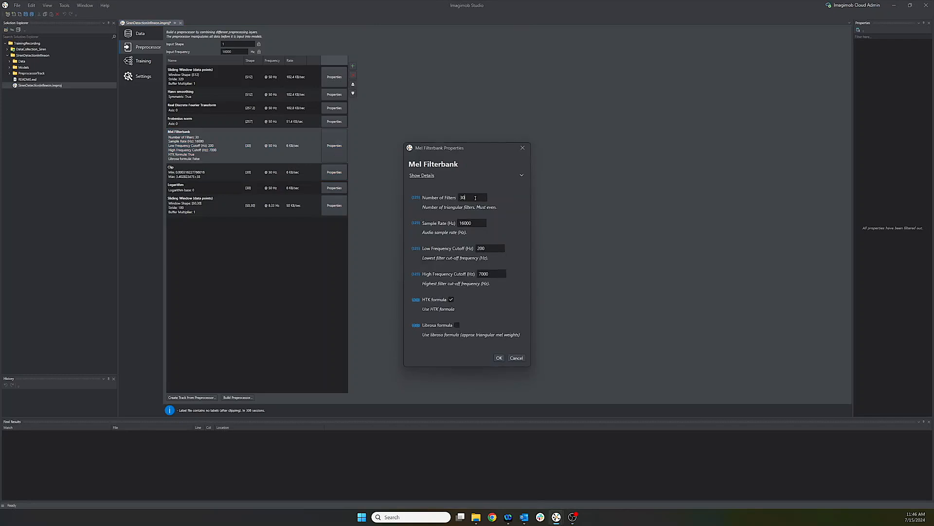
{"action": "key", "text": "Backspace"}
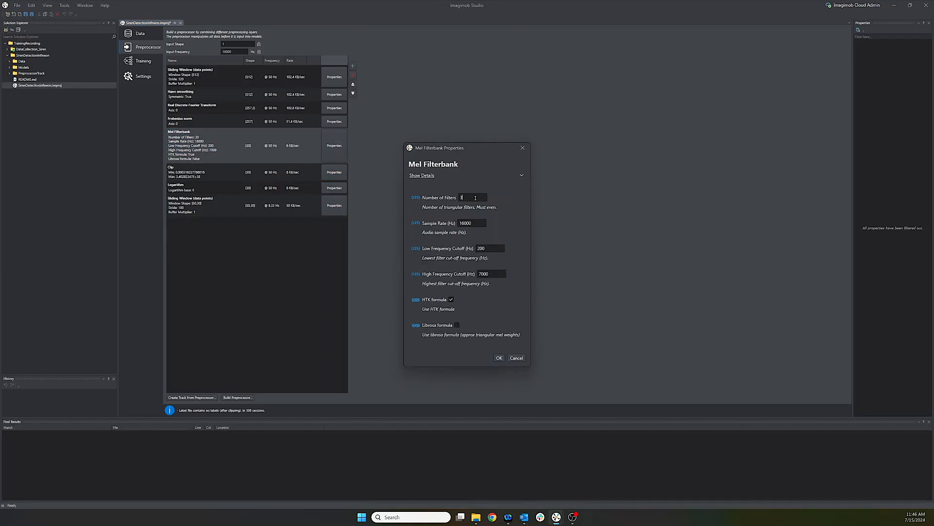
{"action": "type", "text": "5"}
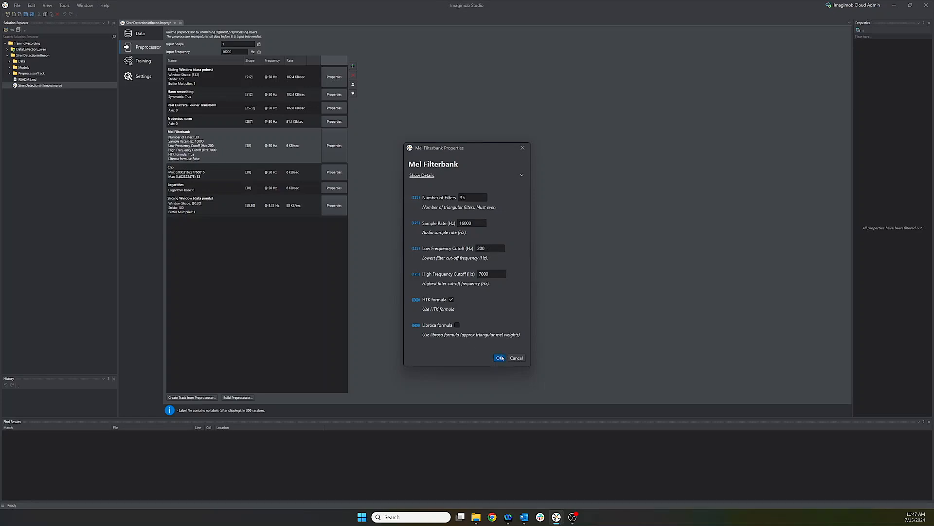
{"action": "left_click", "coordinate": [499, 357]}
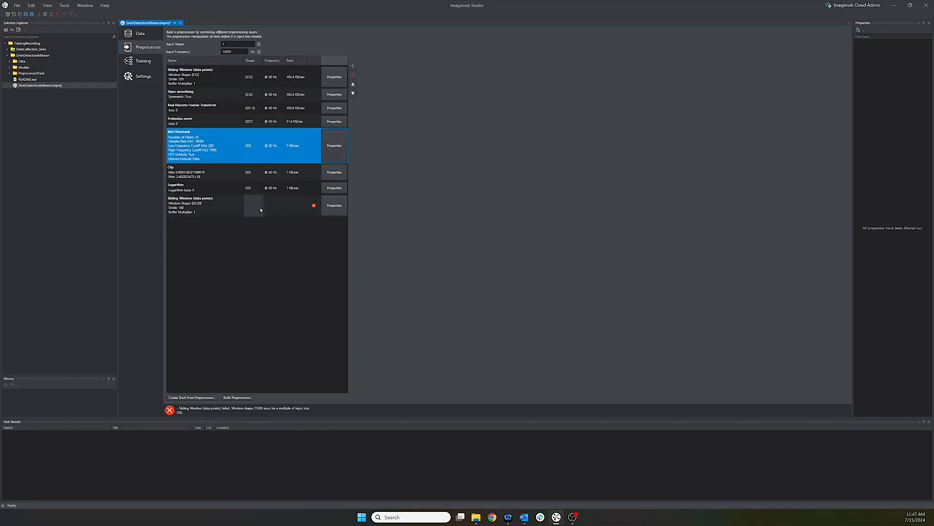
{"action": "mouse_move", "coordinate": [185, 388]}
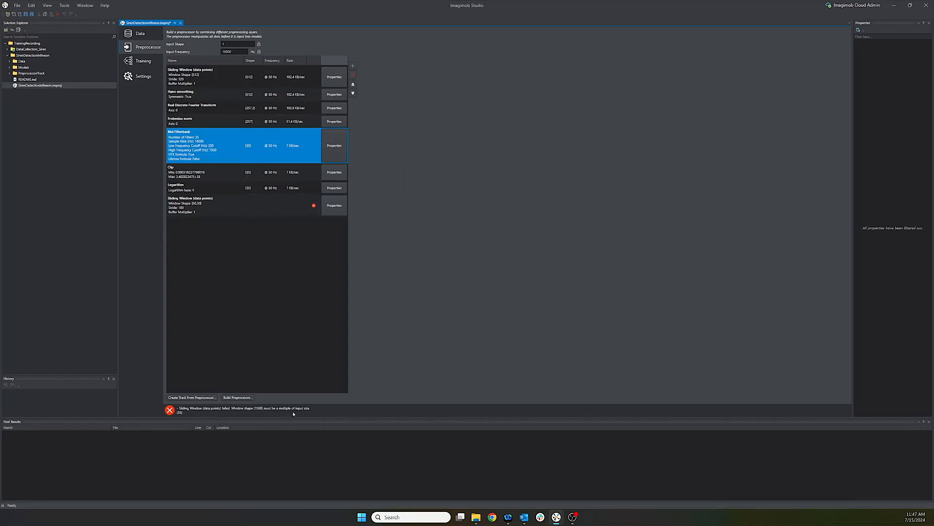
Change the final Sliding Window layer's stride from 180 to 210.
{"action": "left_click", "coordinate": [238, 204]}
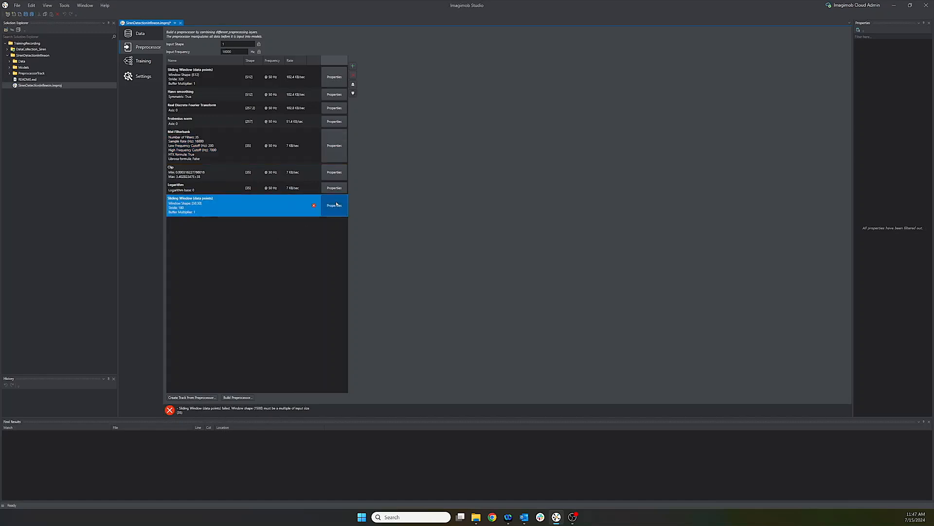
{"action": "left_click", "coordinate": [334, 204]}
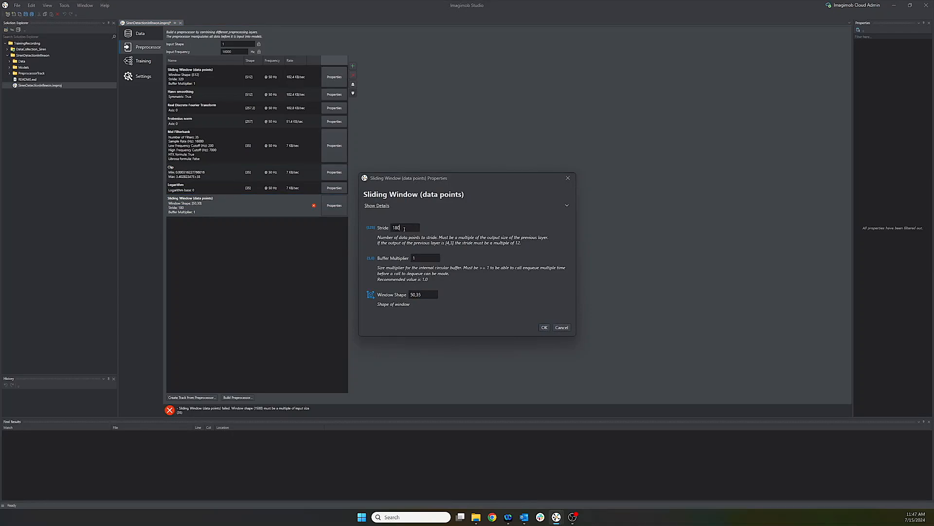
{"action": "type", "text": "2"}
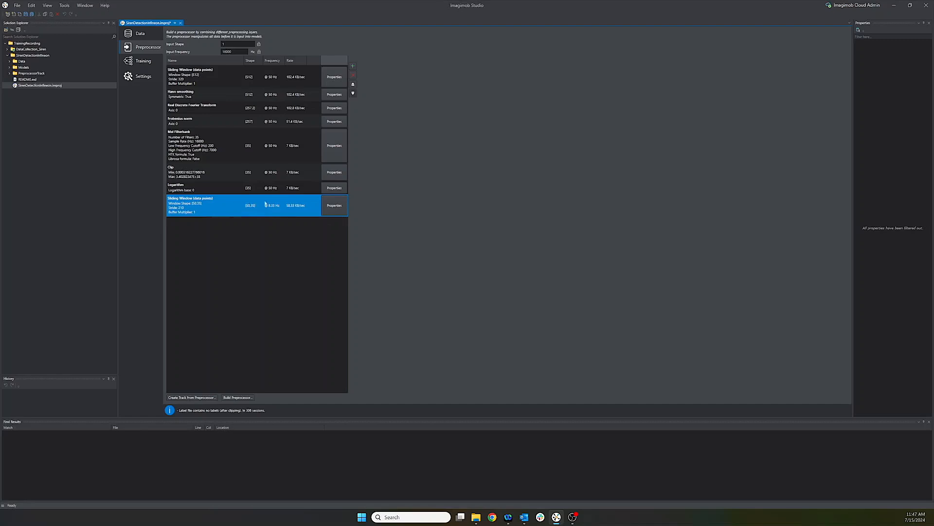
{"action": "mouse_move", "coordinate": [265, 410]}
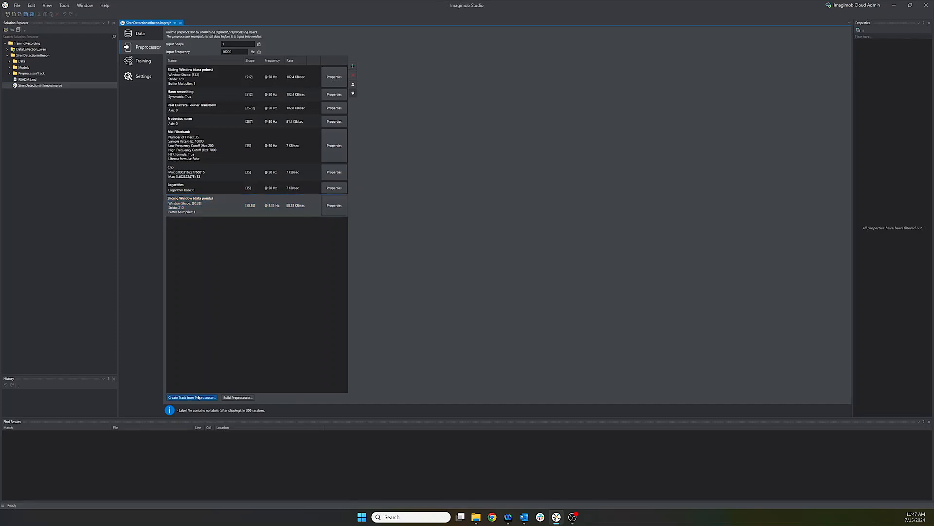
Create a track excluding the last Sliding Window, named Preprocessor_35Filters.
{"action": "left_click", "coordinate": [191, 398]}
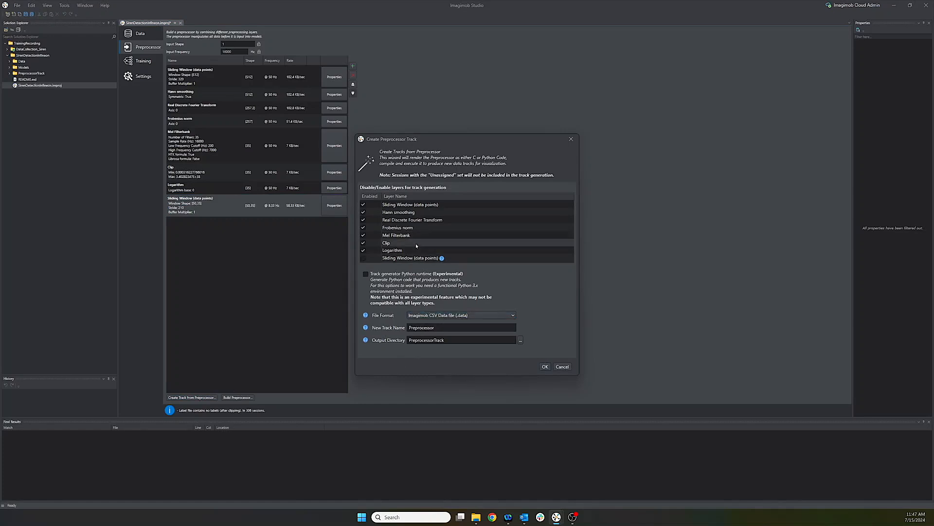
{"action": "left_click", "coordinate": [362, 257]}
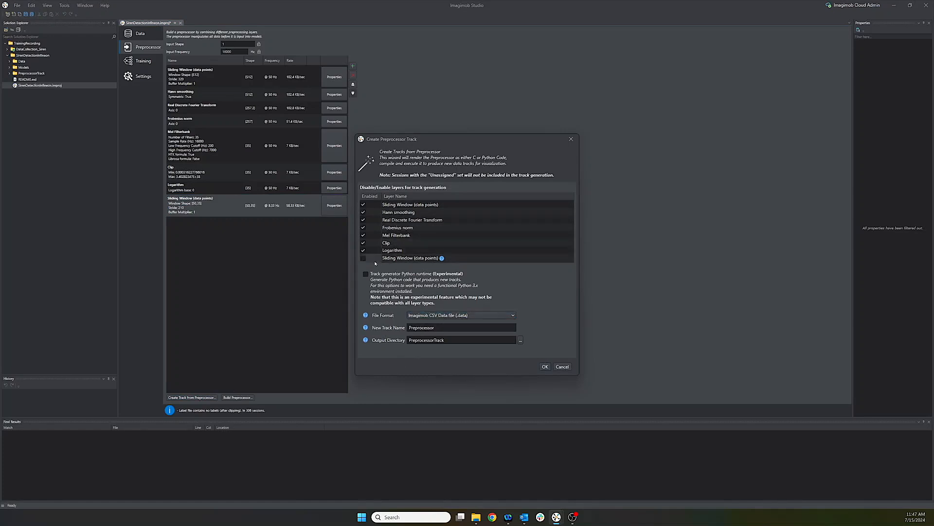
{"action": "left_click", "coordinate": [363, 258]}
{"action": "type", "text": "_35f"}
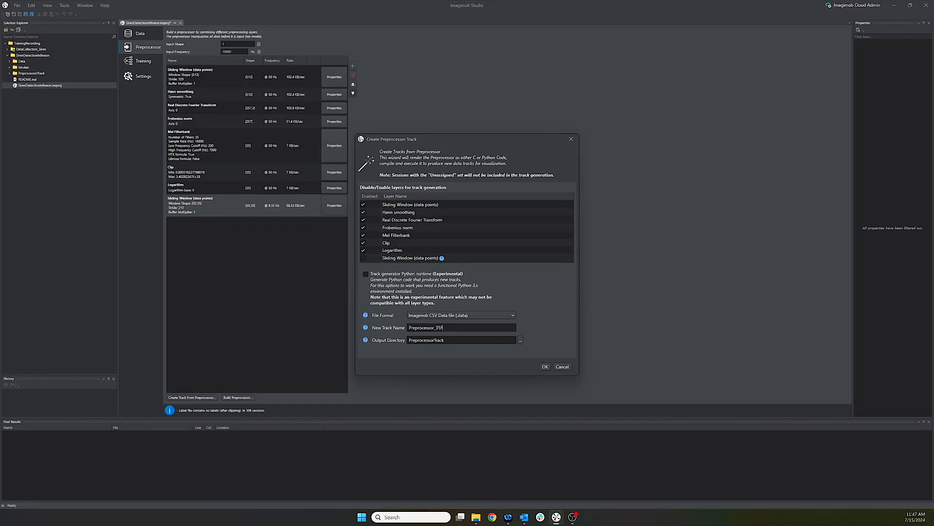
{"action": "type", "text": "Filters"}
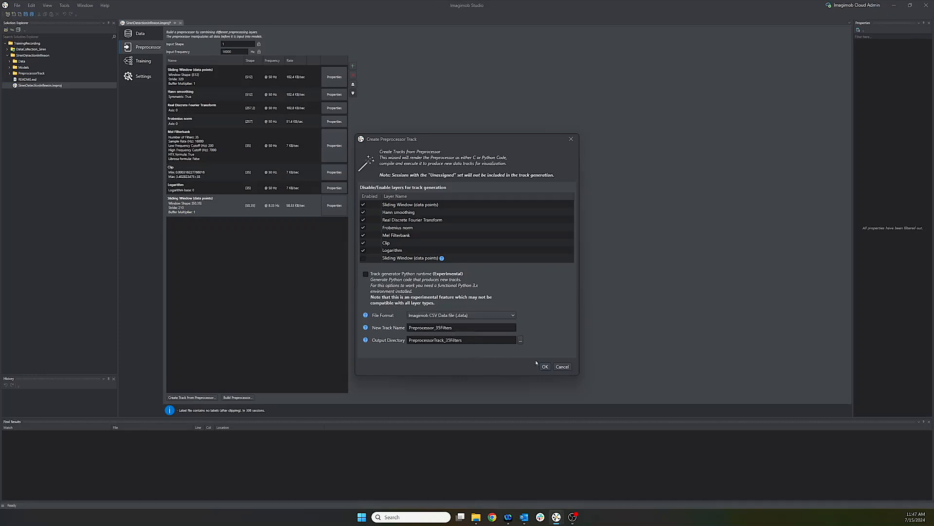
{"action": "mouse_move", "coordinate": [545, 366]}
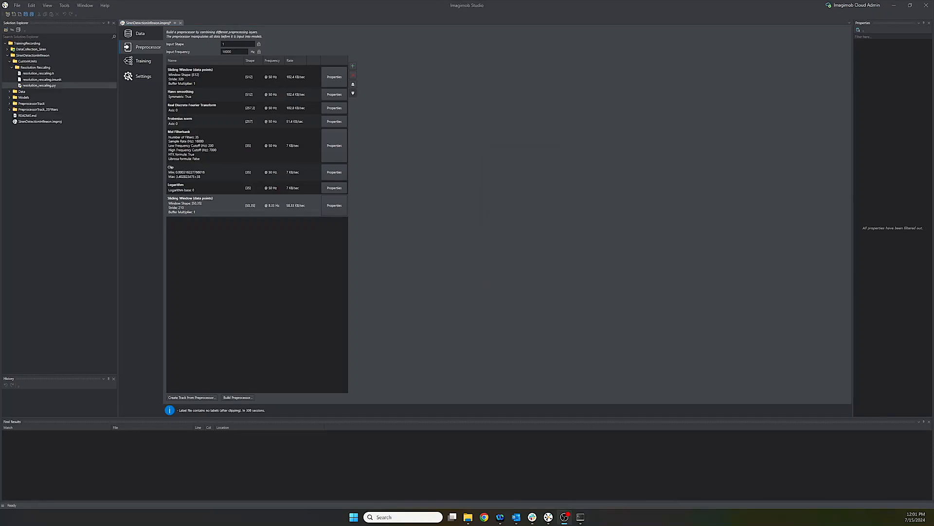
{"action": "left_click", "coordinate": [237, 397]}
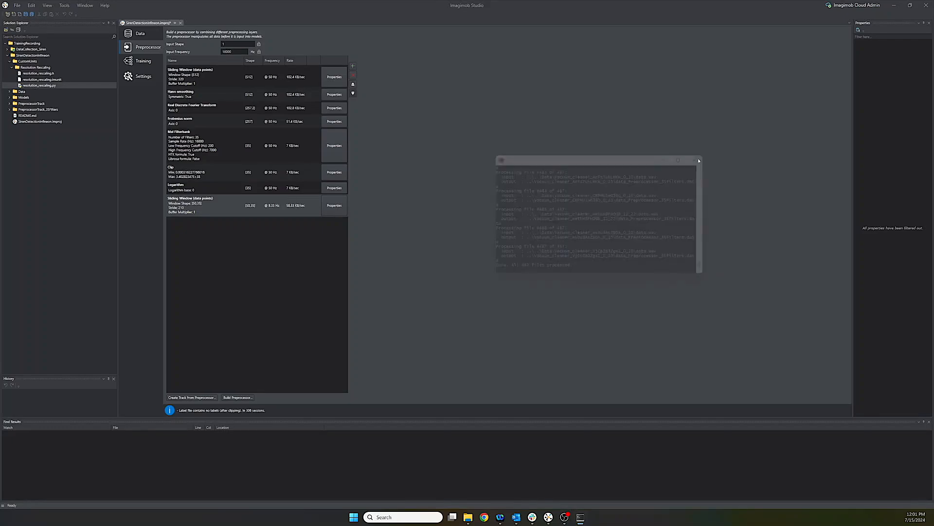
{"action": "left_click", "coordinate": [141, 33]}
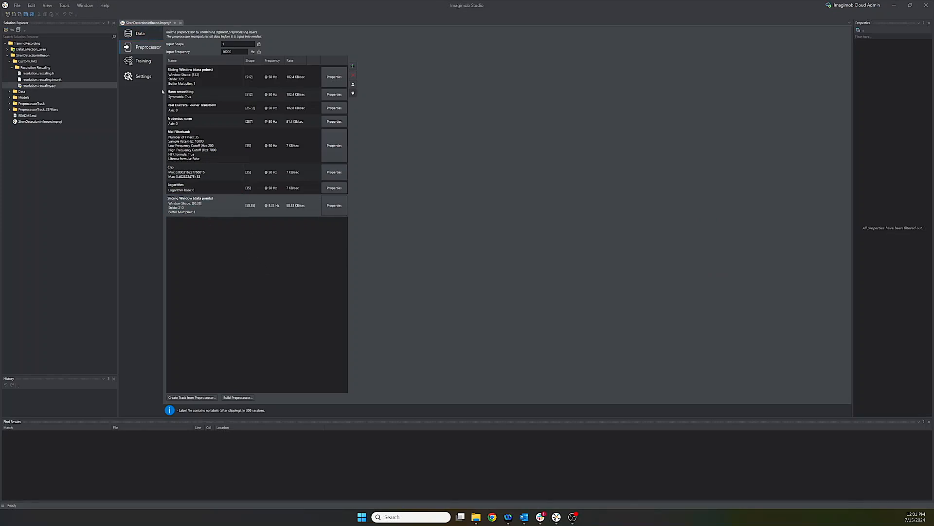
Sort the data sessions by siren count and open a siren session to show its Preprocessor_35Filters track.
{"action": "left_click", "coordinate": [140, 32]}
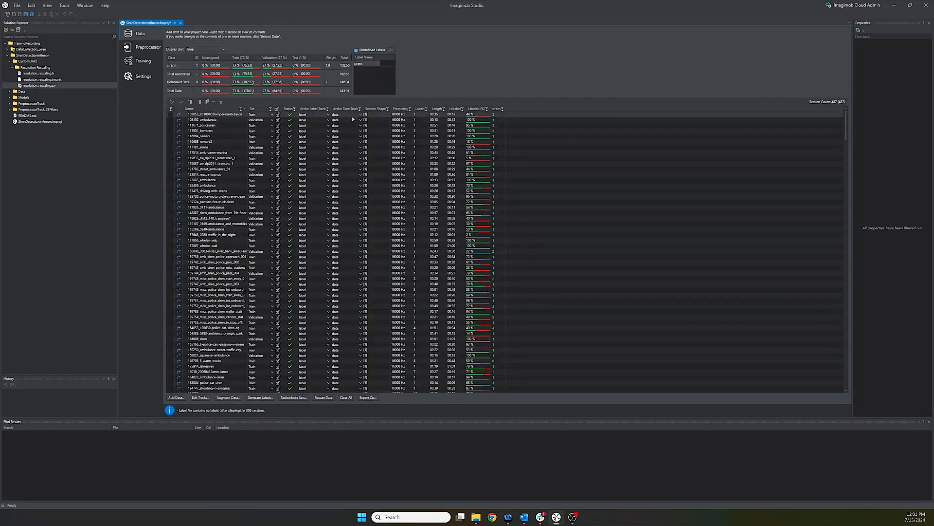
{"action": "left_click", "coordinate": [497, 109]}
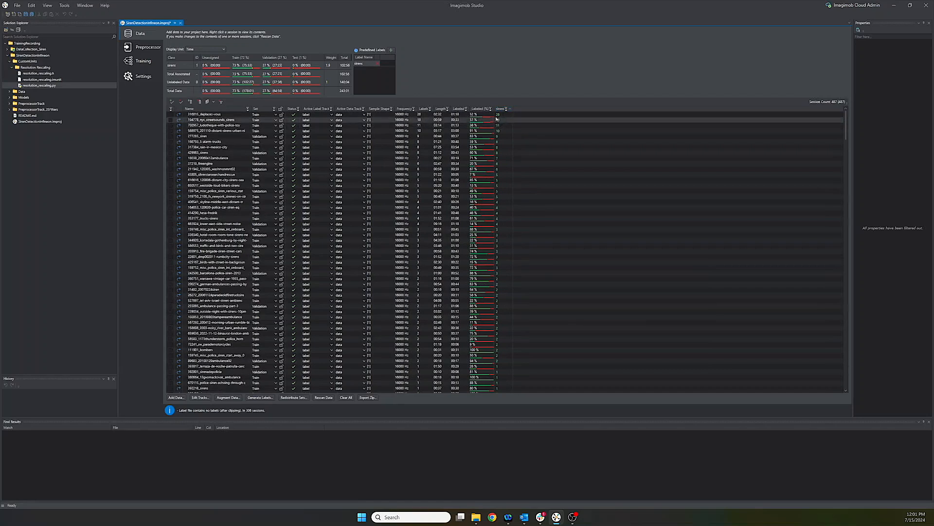
{"action": "left_click", "coordinate": [215, 120]}
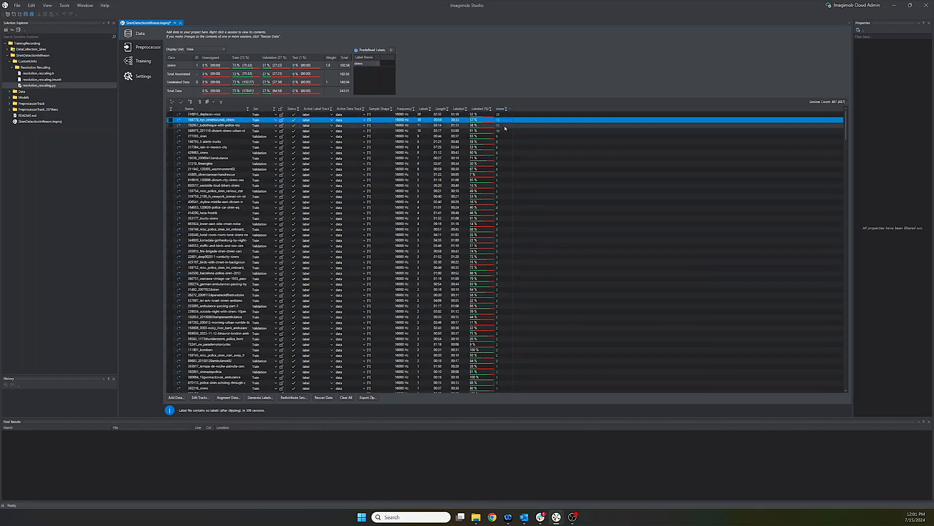
{"action": "left_click", "coordinate": [238, 125]}
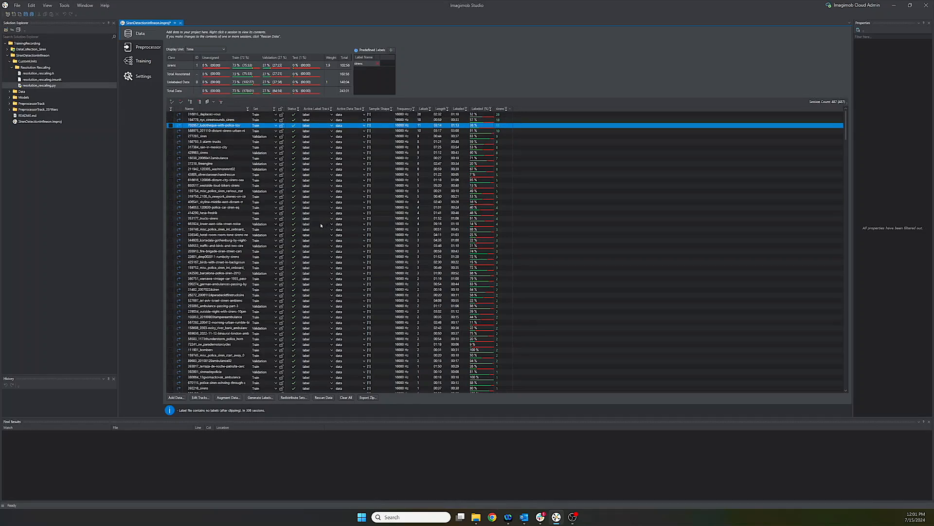
{"action": "mouse_move", "coordinate": [225, 255]}
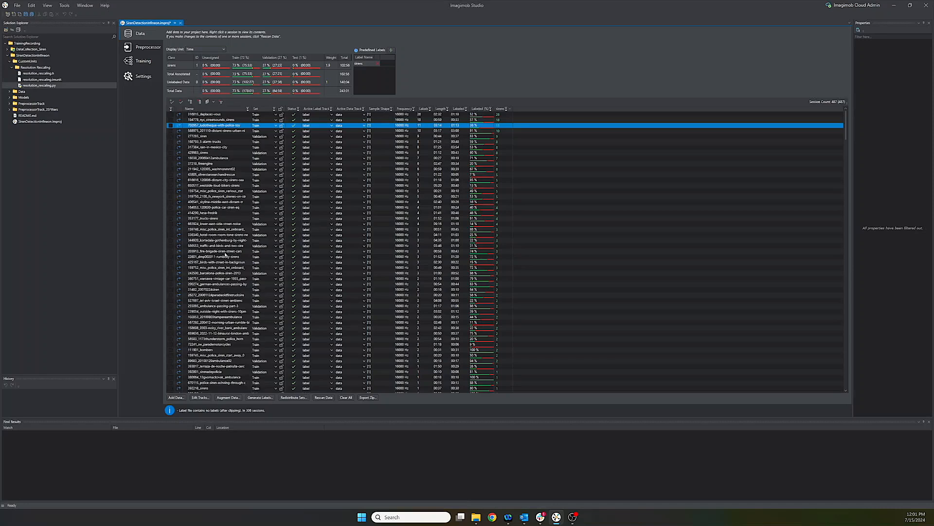
{"action": "double_click", "coordinate": [215, 125]}
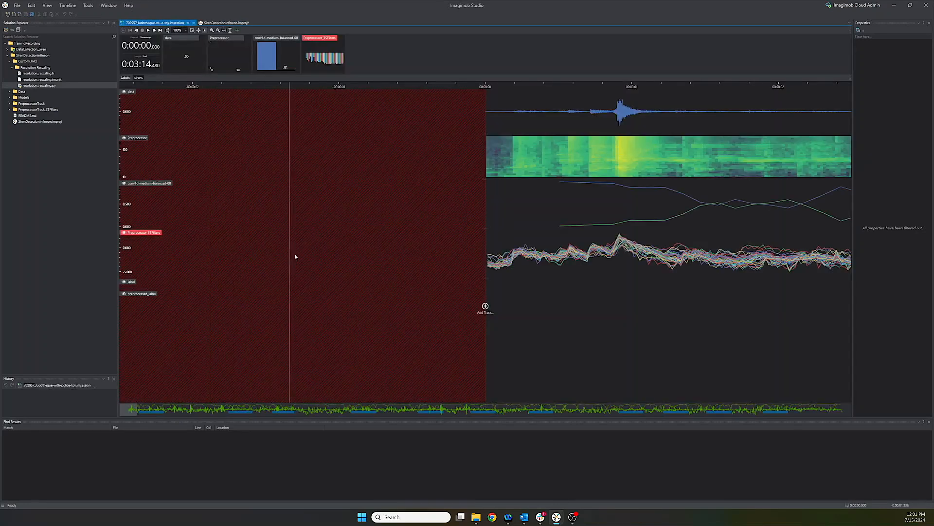